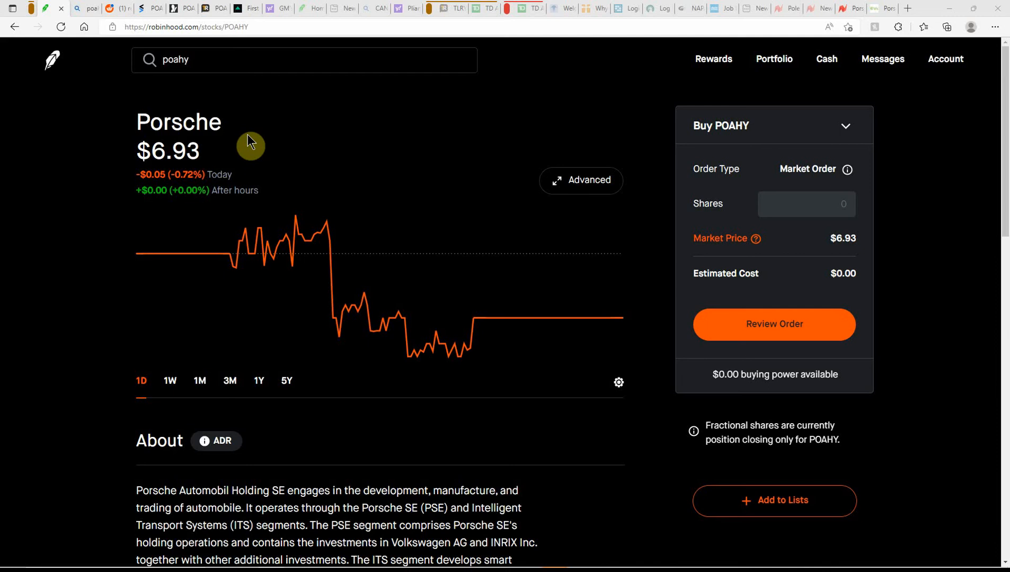
{"action": "mouse_move", "coordinate": [358, 141]}
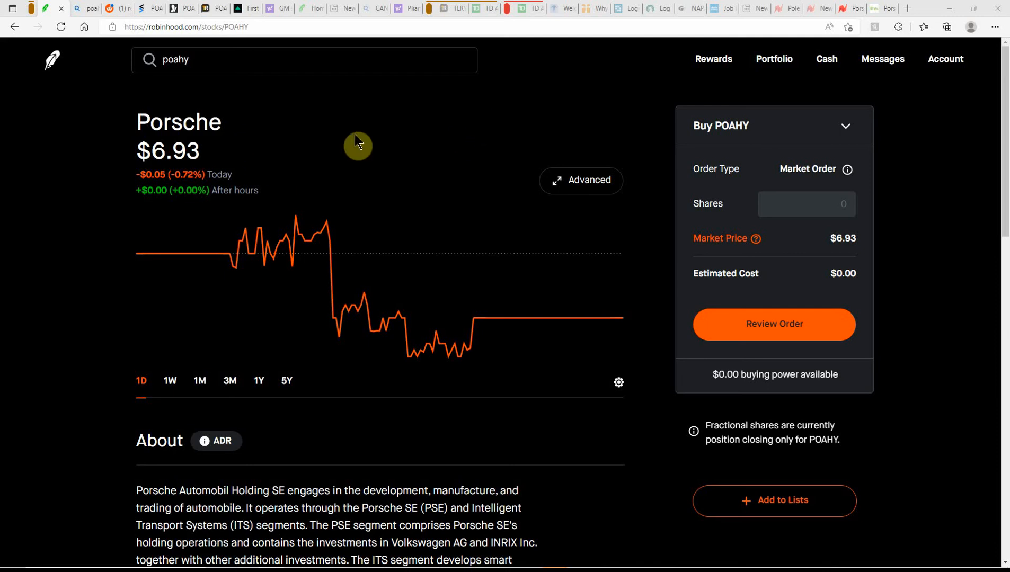
{"action": "mouse_move", "coordinate": [352, 157]}
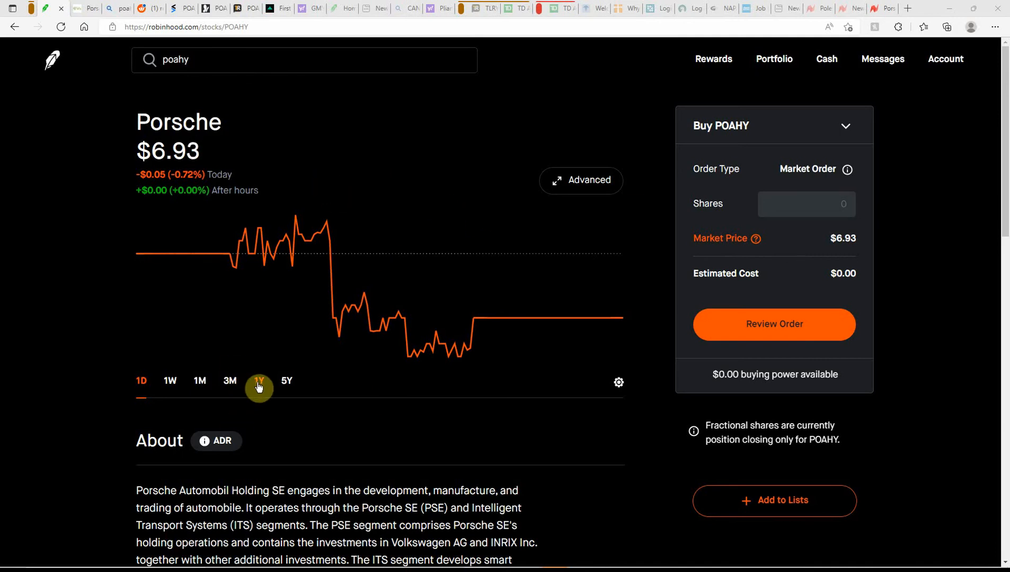
- Switch the Porsche chart to the 1Y range and read past prices back to September 2021
{"action": "left_click", "coordinate": [258, 381]}
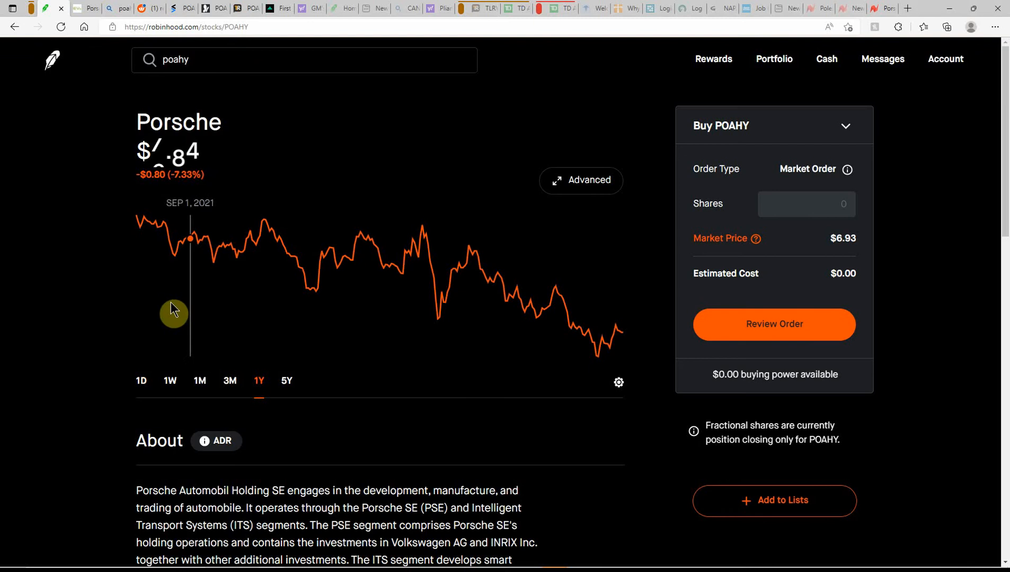
{"action": "mouse_move", "coordinate": [155, 283]}
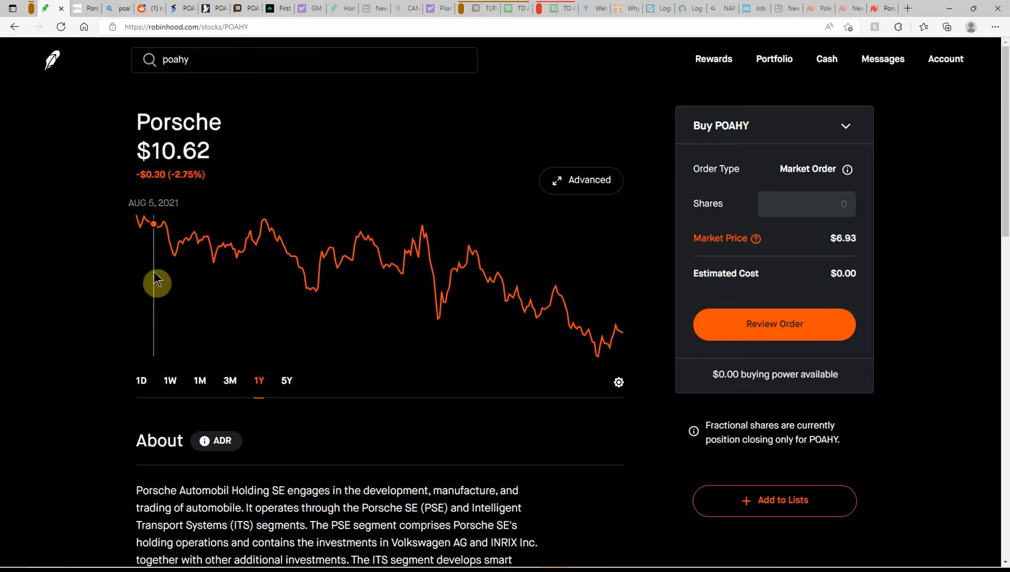
{"action": "mouse_move", "coordinate": [152, 281]}
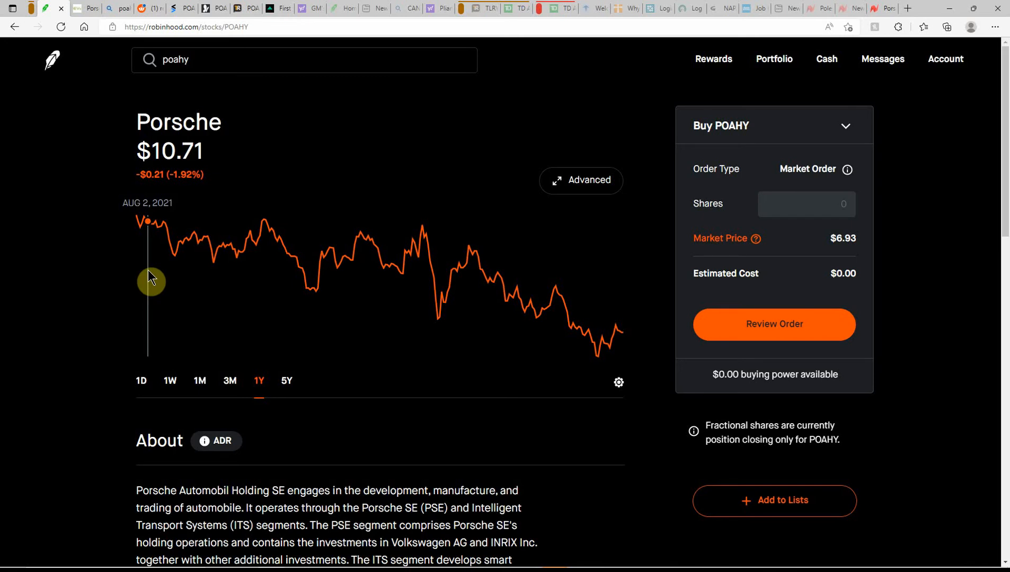
{"action": "mouse_move", "coordinate": [289, 247]}
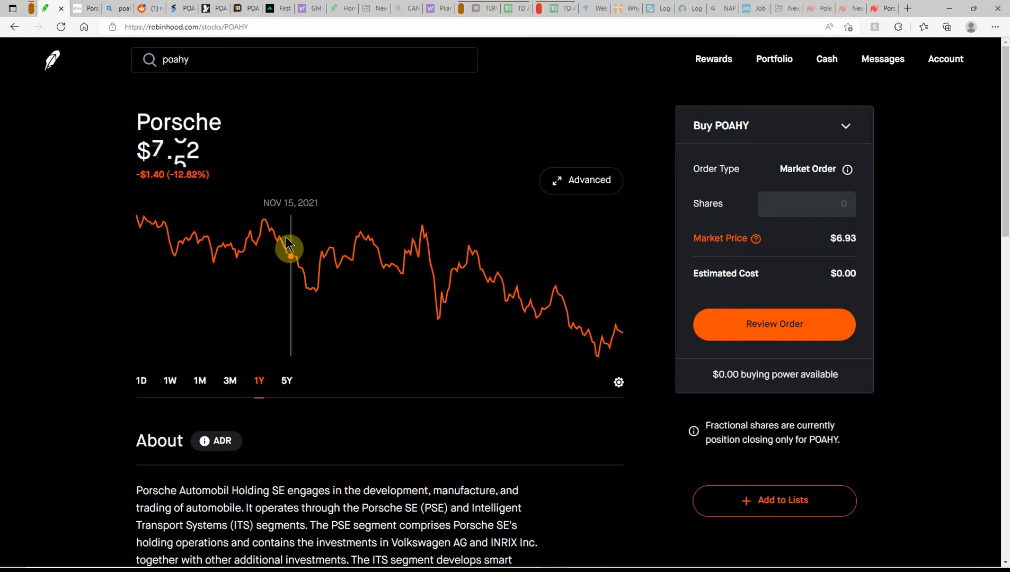
{"action": "mouse_move", "coordinate": [302, 256]}
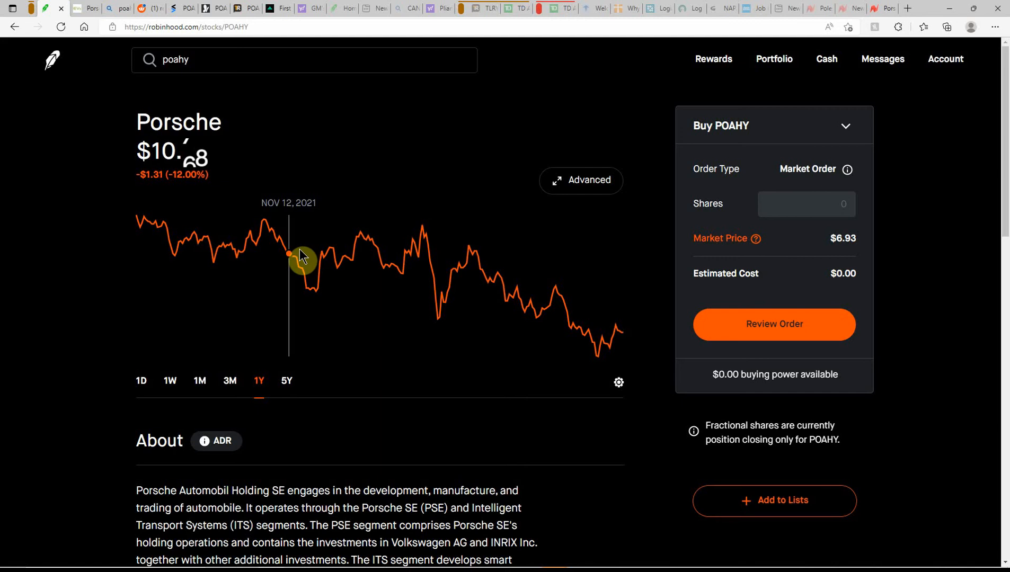
{"action": "mouse_move", "coordinate": [431, 250]}
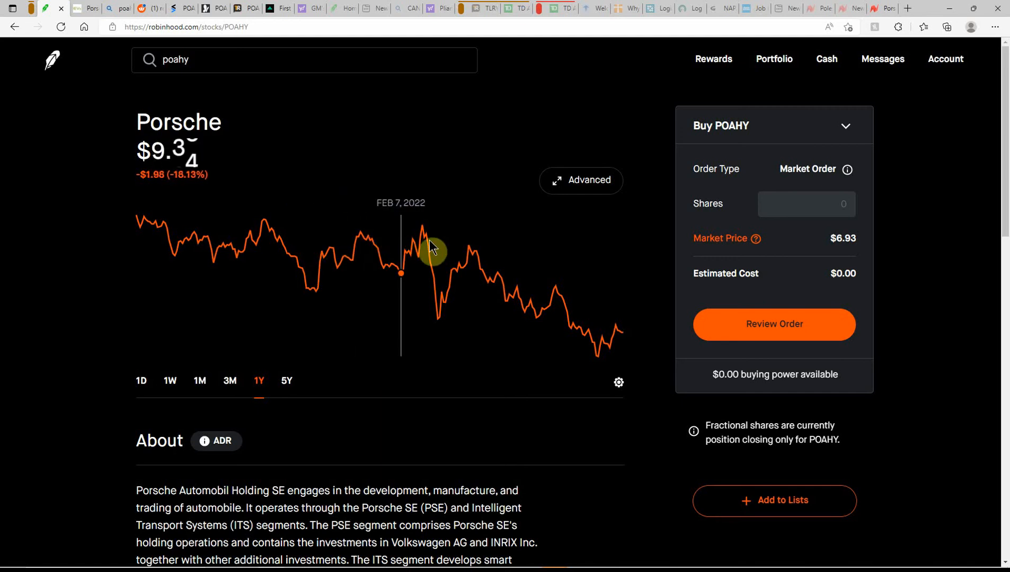
{"action": "mouse_move", "coordinate": [438, 257]}
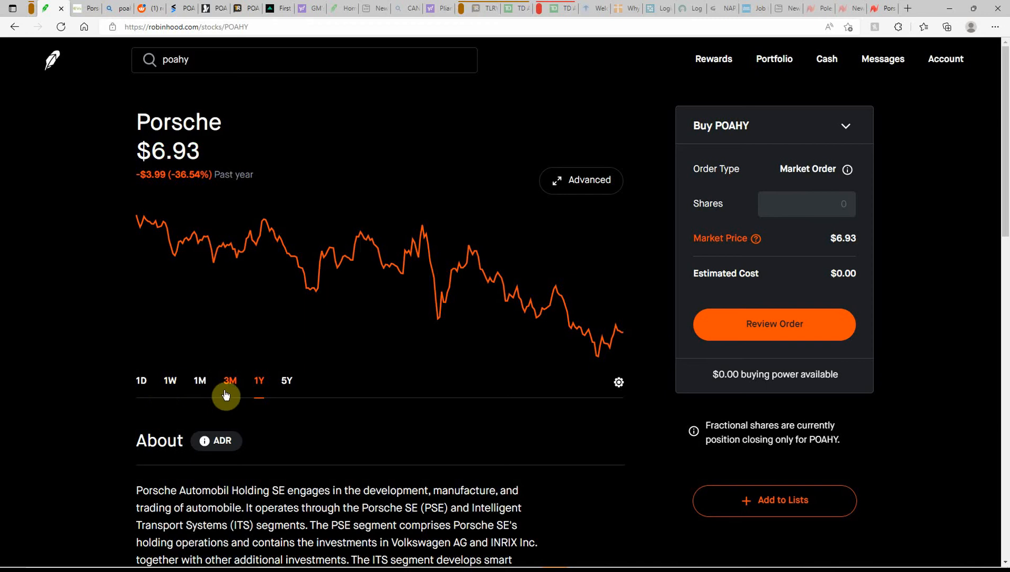
{"action": "mouse_move", "coordinate": [230, 393]}
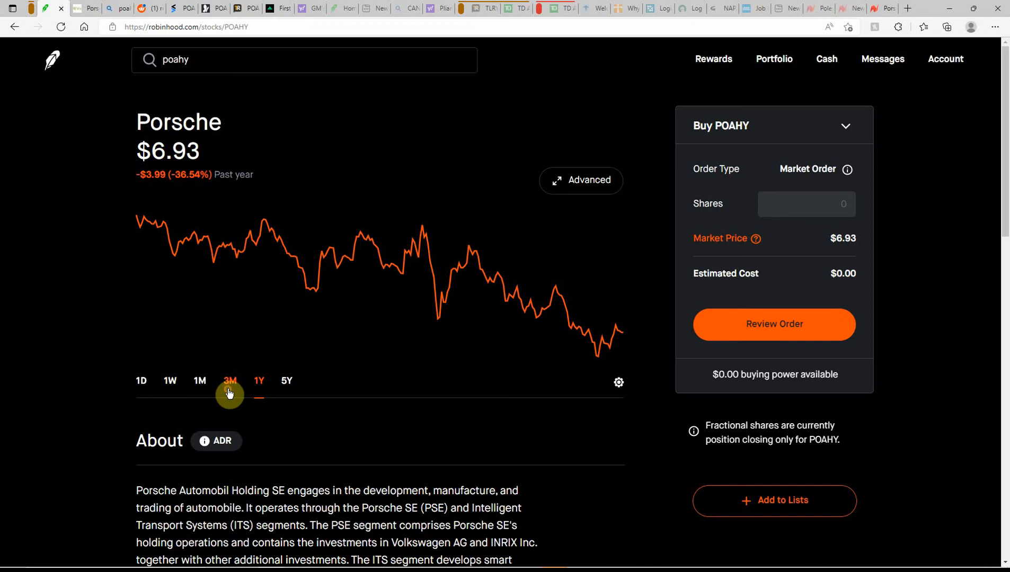
- Step the Porsche chart through 3M down to the 1M range, showing a $0.05 gain
{"action": "left_click", "coordinate": [230, 381]}
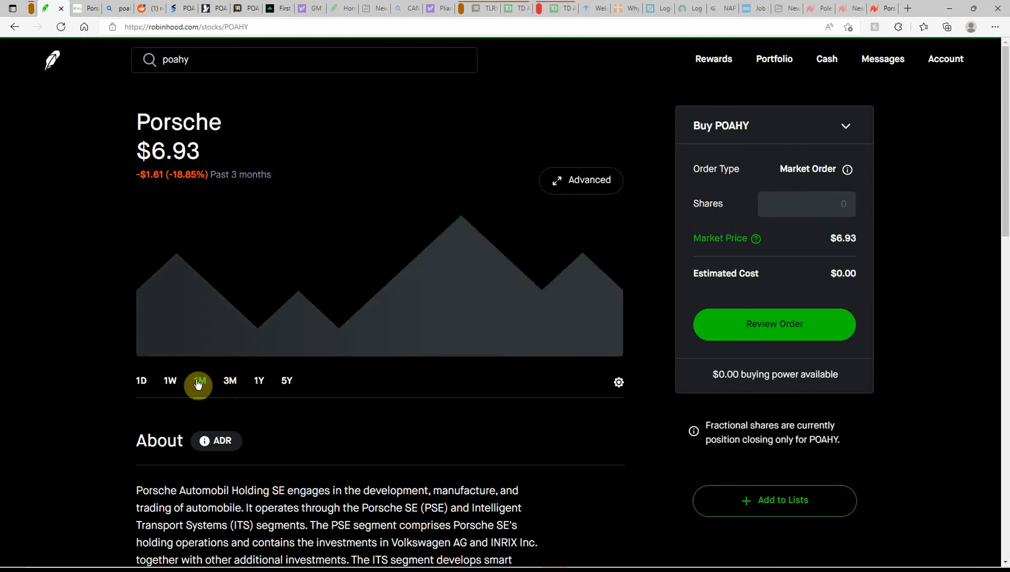
{"action": "left_click", "coordinate": [198, 381]}
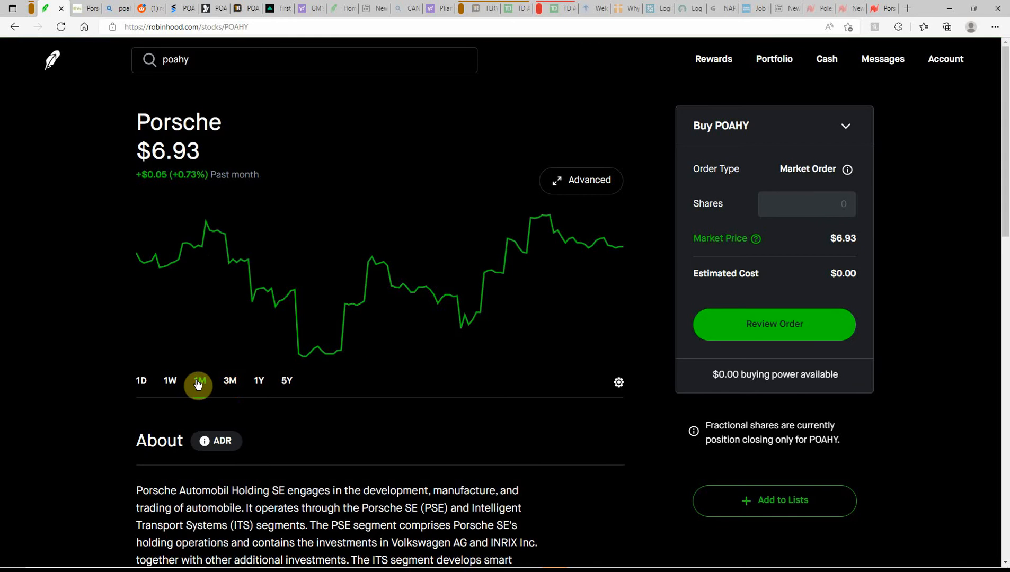
{"action": "left_click", "coordinate": [200, 381]}
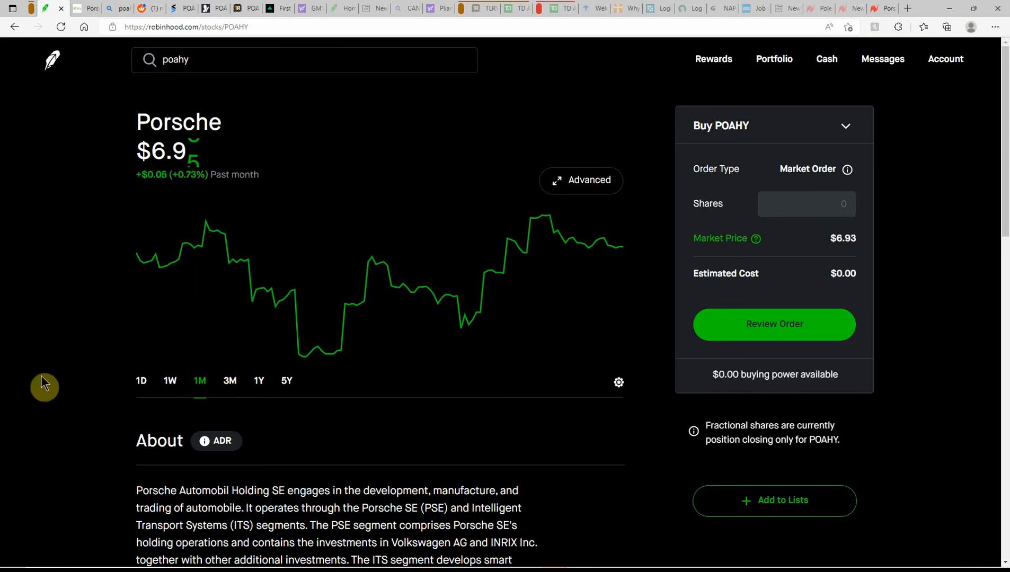
- Switch the Porsche chart to 1W and read the July 18 price of $6.96
{"action": "left_click", "coordinate": [170, 381]}
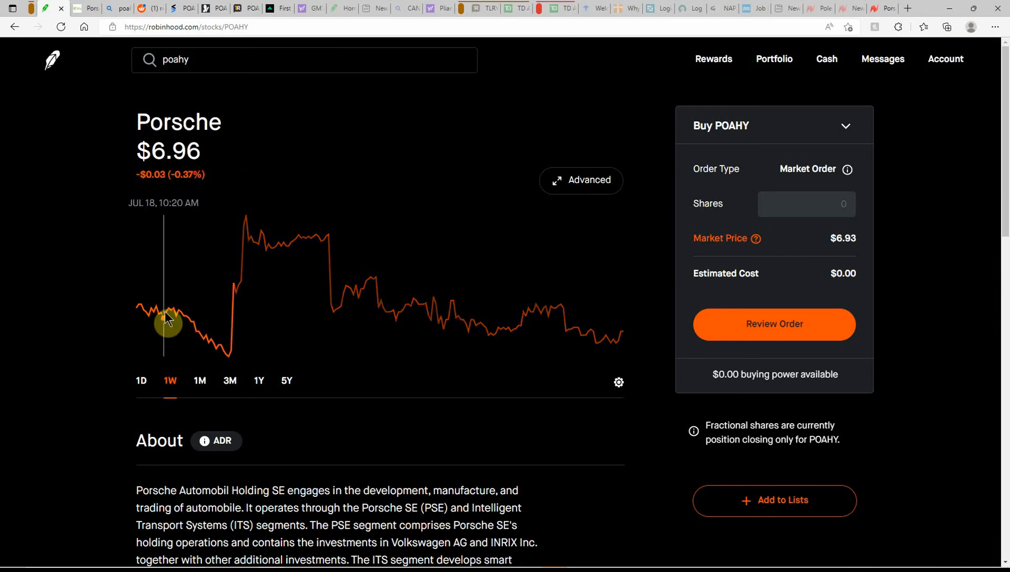
{"action": "mouse_move", "coordinate": [229, 330]}
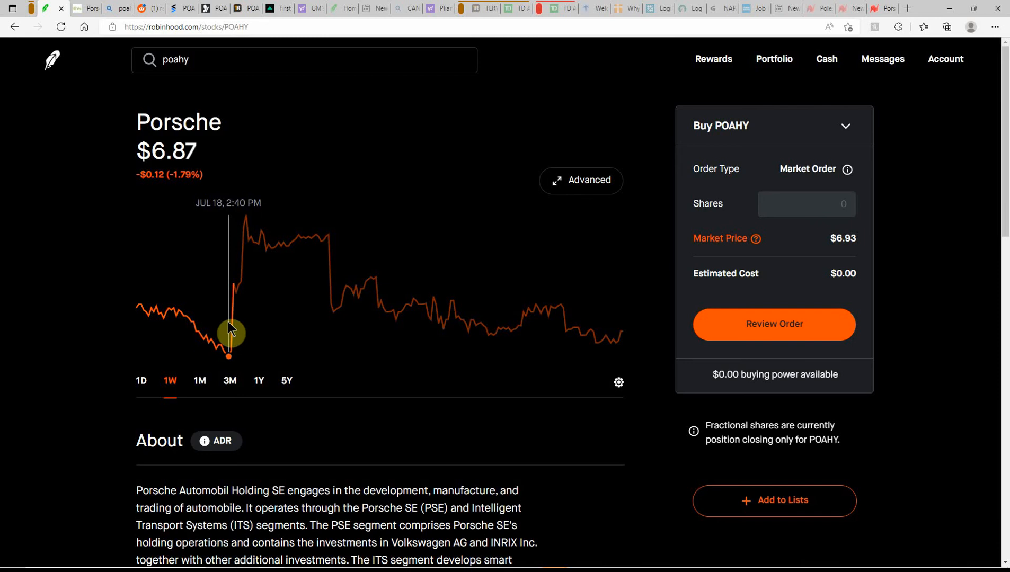
{"action": "mouse_move", "coordinate": [249, 323]}
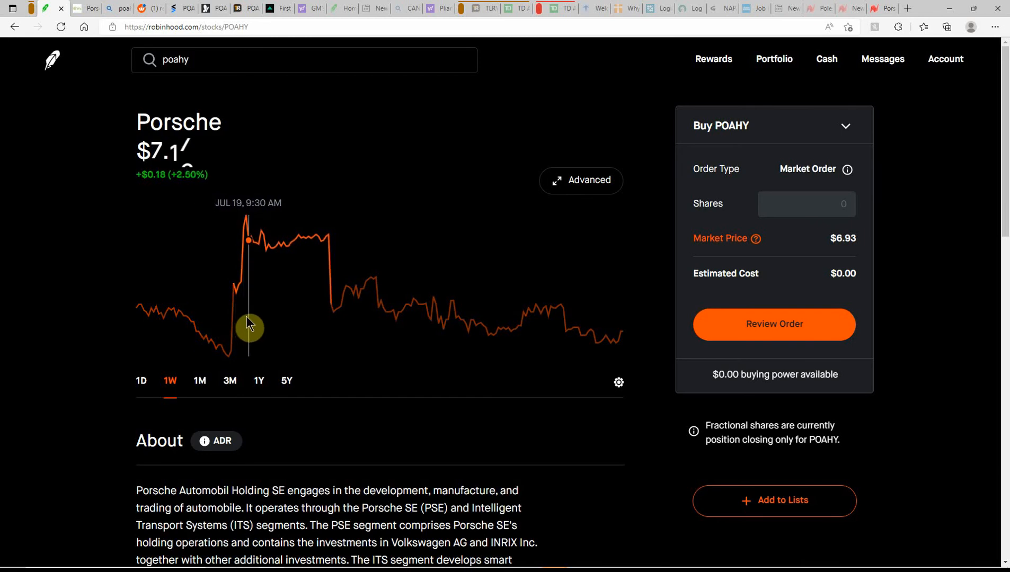
{"action": "mouse_move", "coordinate": [324, 318]}
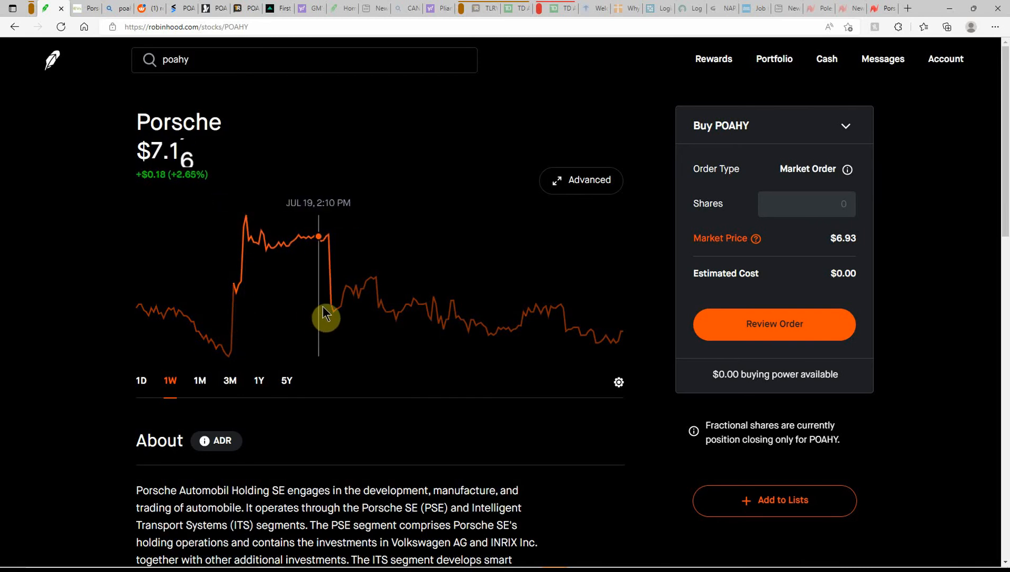
{"action": "mouse_move", "coordinate": [332, 307]}
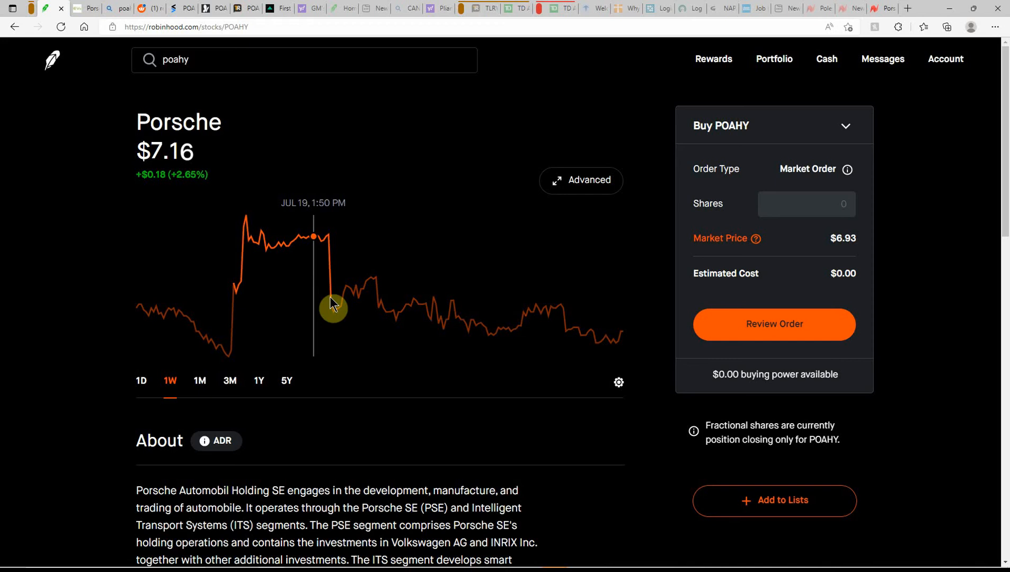
{"action": "mouse_move", "coordinate": [308, 307]}
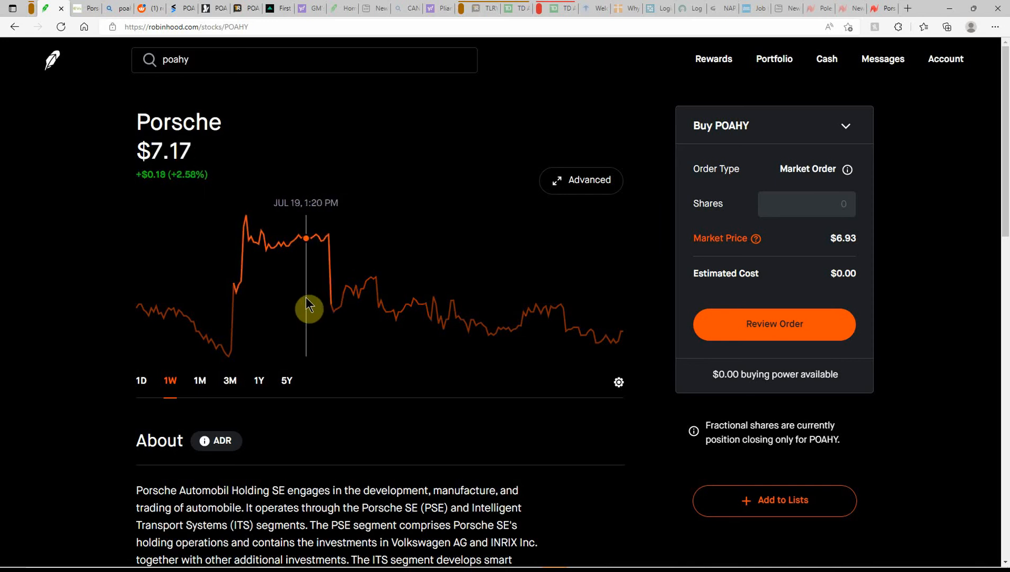
{"action": "mouse_move", "coordinate": [100, 412]}
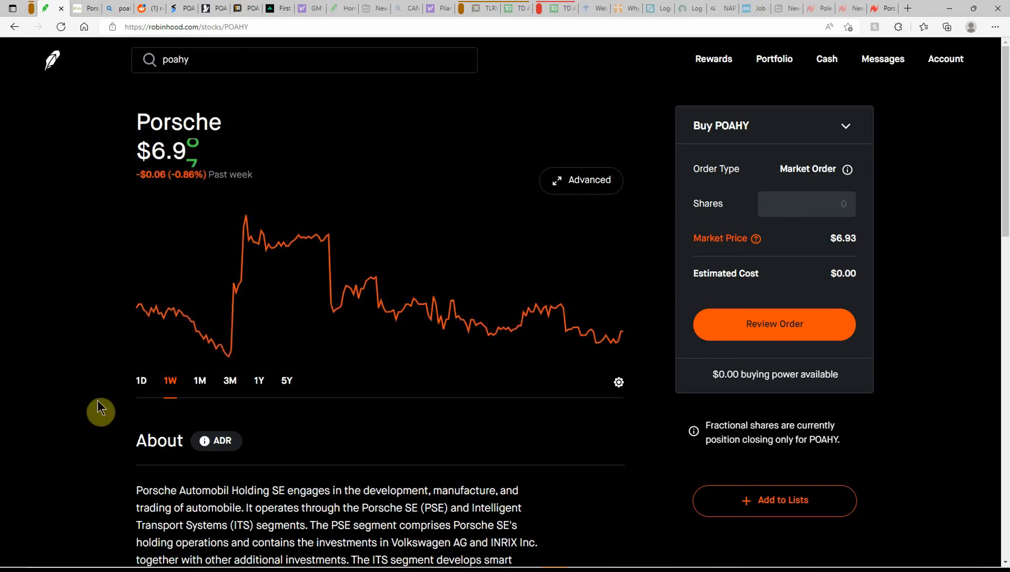
- Return the Porsche chart to the 1D intraday view at $6.93, down 0.72%
{"action": "left_click", "coordinate": [141, 381]}
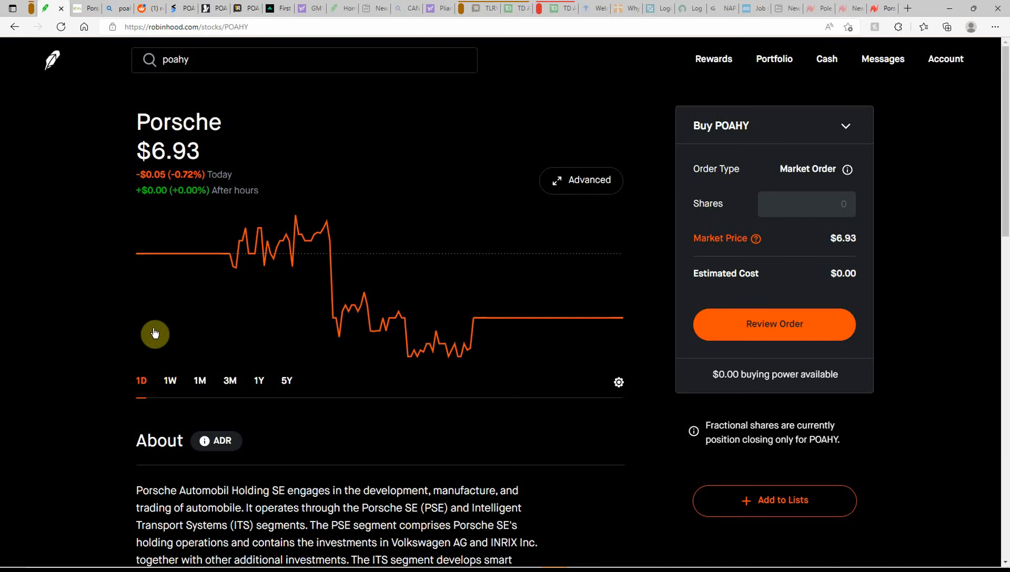
{"action": "mouse_move", "coordinate": [305, 276]}
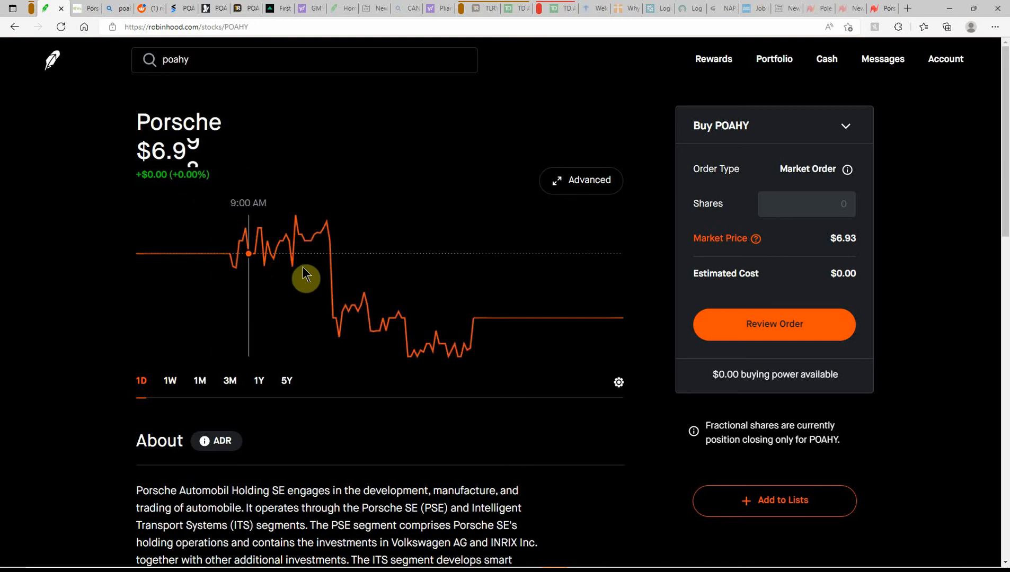
{"action": "mouse_move", "coordinate": [296, 271]}
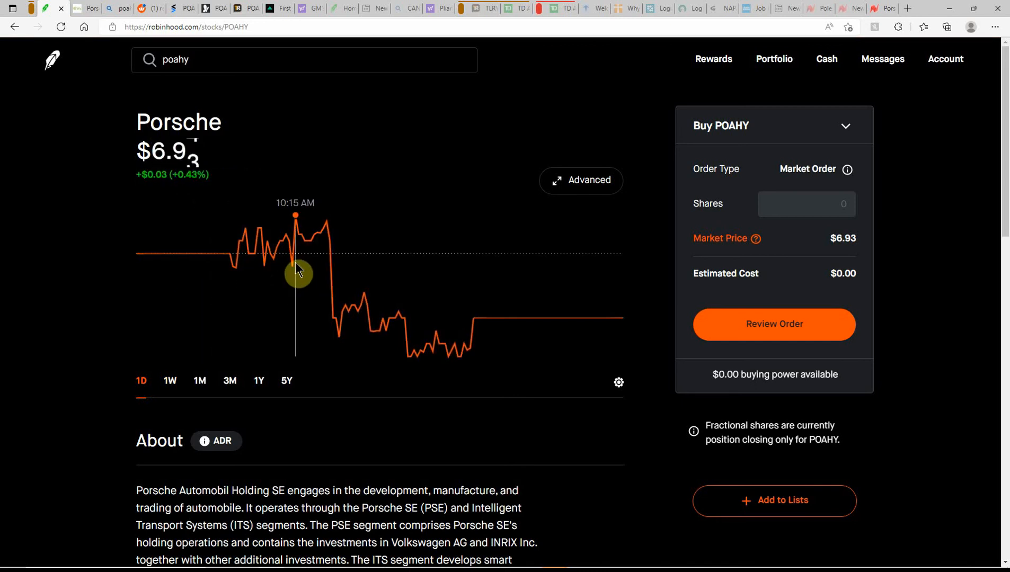
{"action": "mouse_move", "coordinate": [422, 287]}
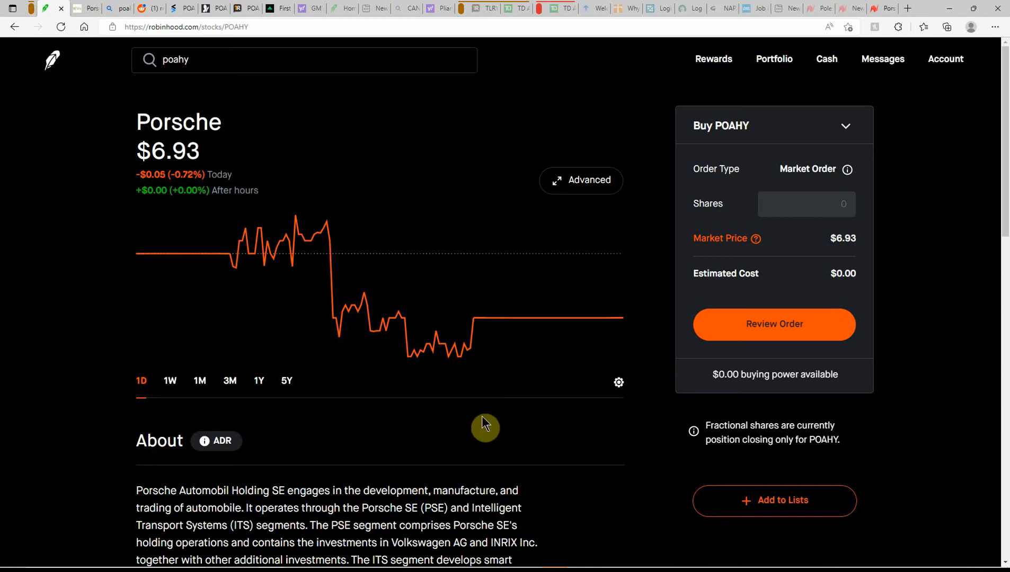
{"action": "scroll", "scroll_direction": "down", "scroll_amount": 3}
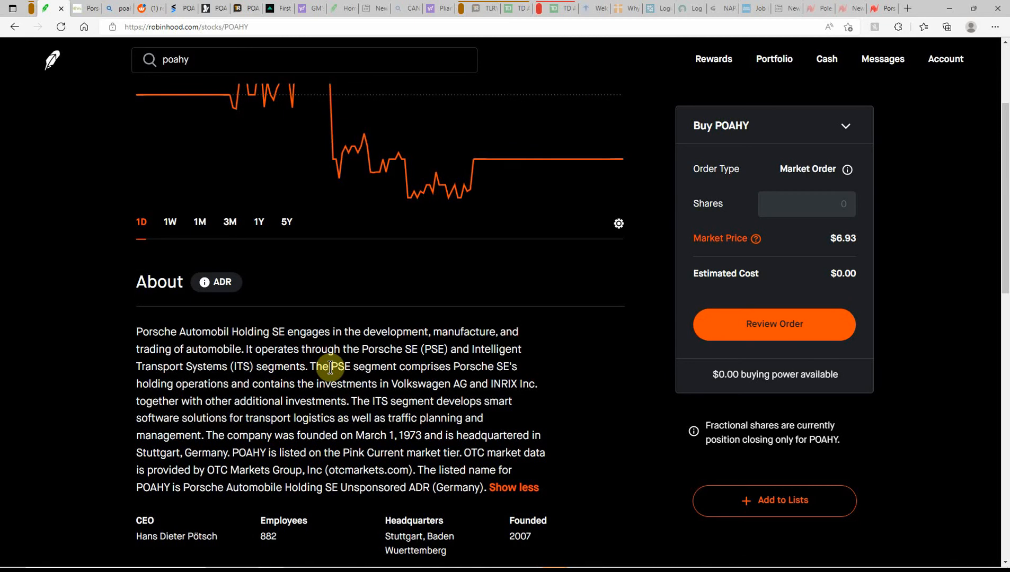
{"action": "mouse_move", "coordinate": [515, 325]}
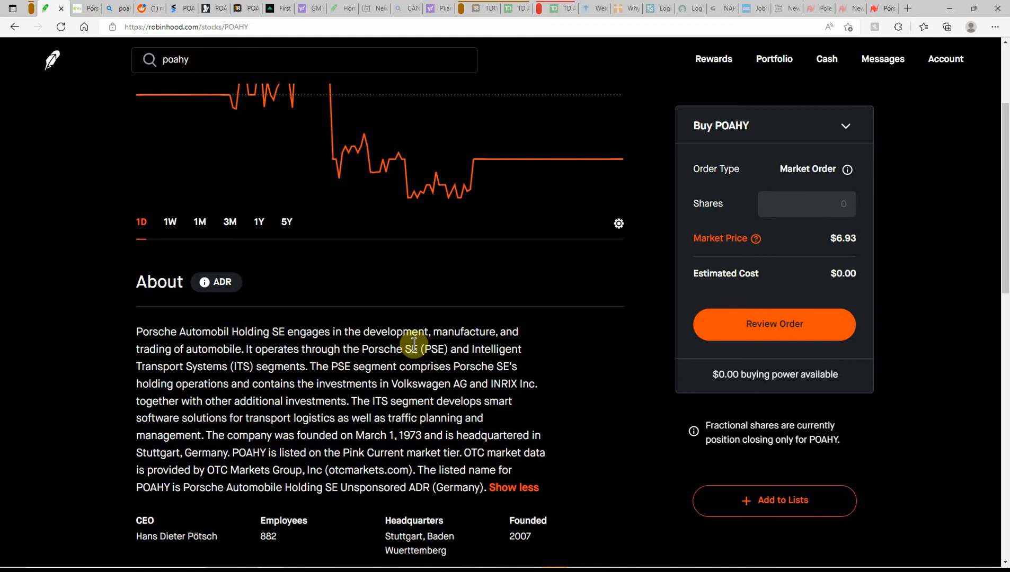
{"action": "mouse_move", "coordinate": [227, 354]}
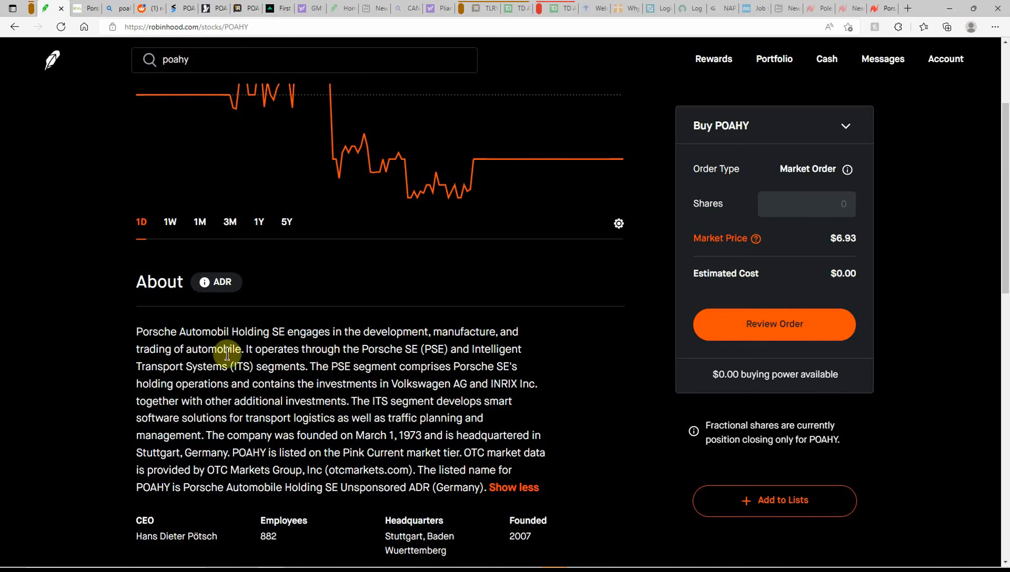
{"action": "mouse_move", "coordinate": [350, 370]}
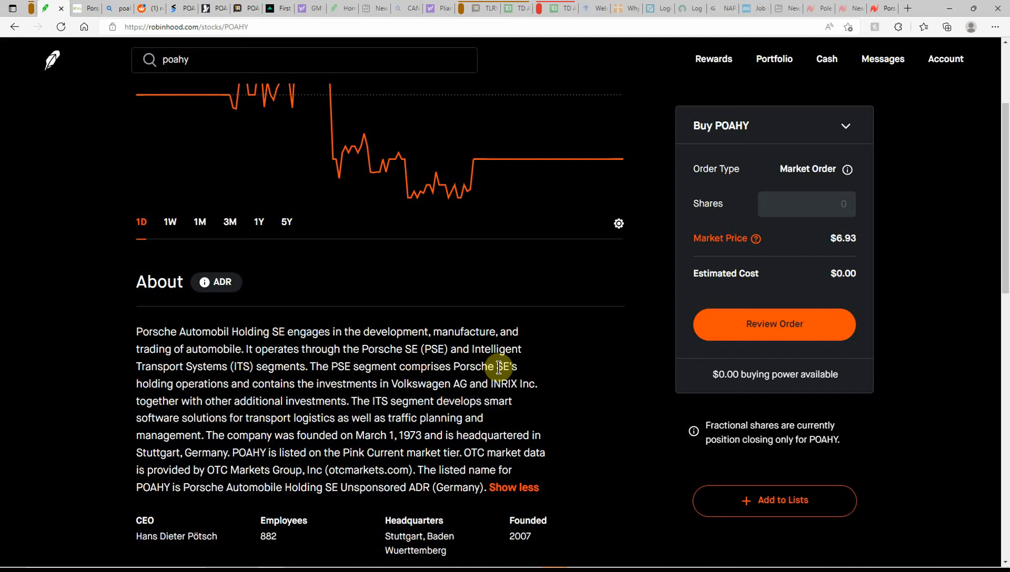
{"action": "mouse_move", "coordinate": [188, 384]}
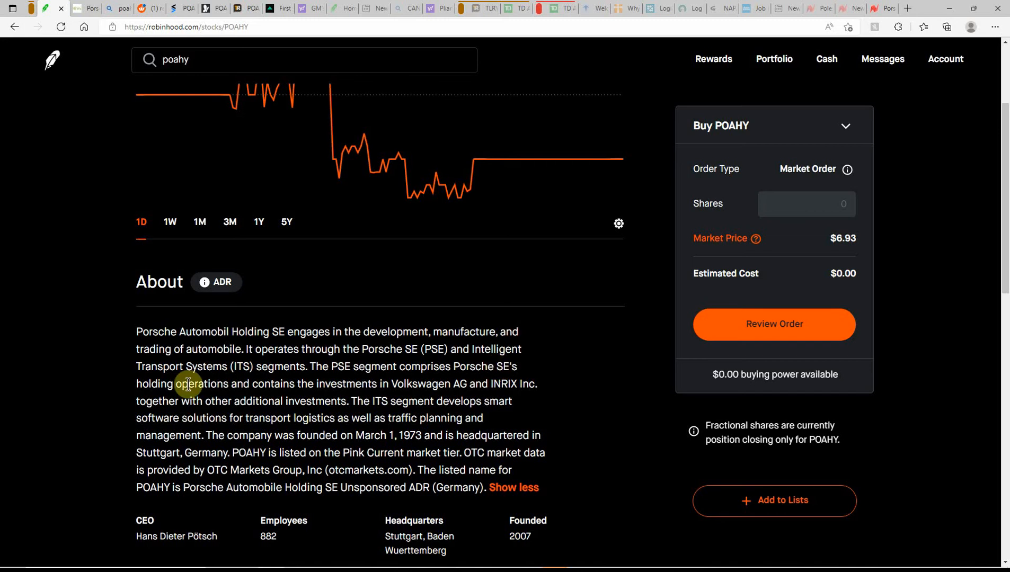
{"action": "mouse_move", "coordinate": [330, 385]}
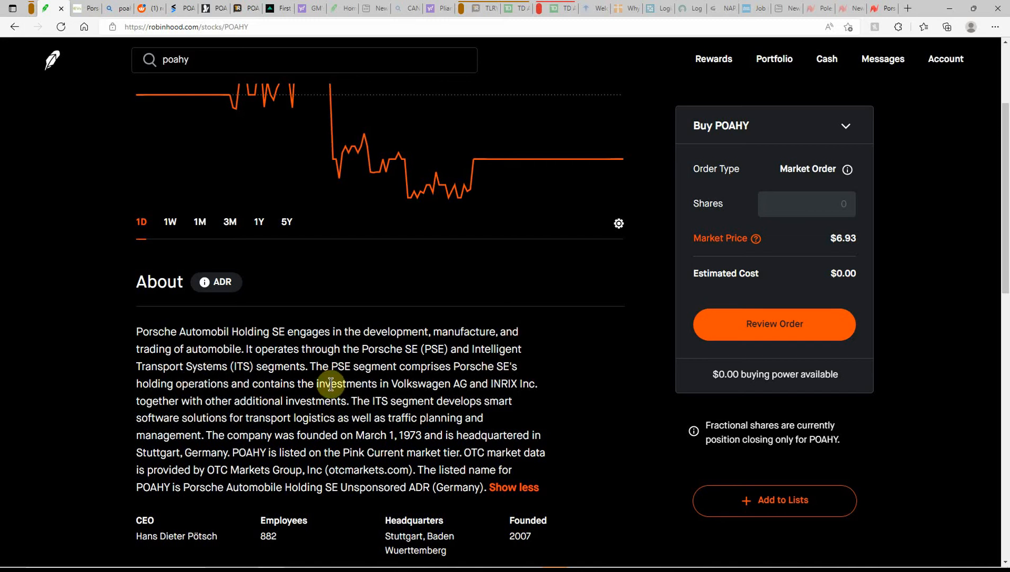
{"action": "mouse_move", "coordinate": [436, 397]}
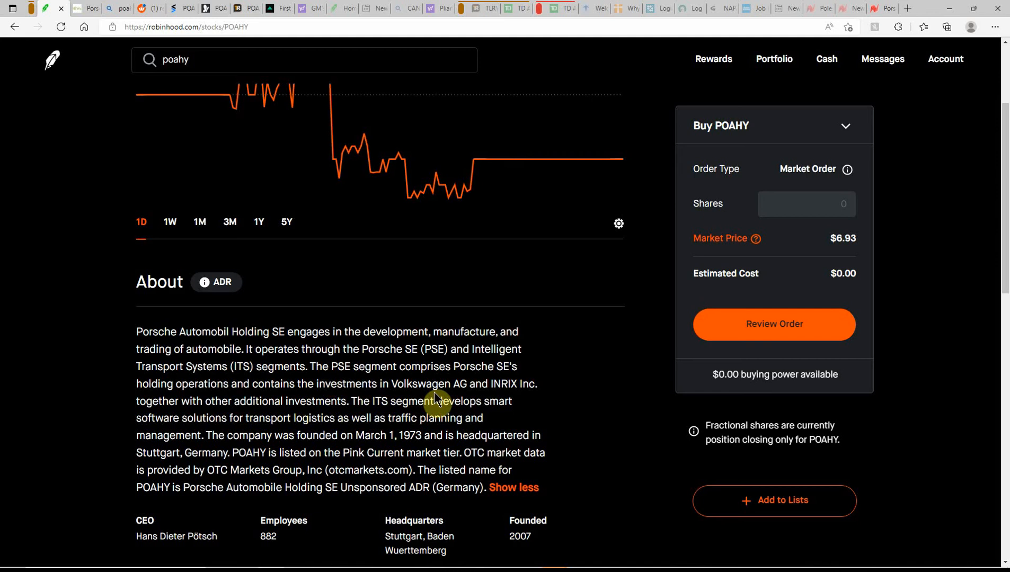
{"action": "mouse_move", "coordinate": [523, 389]}
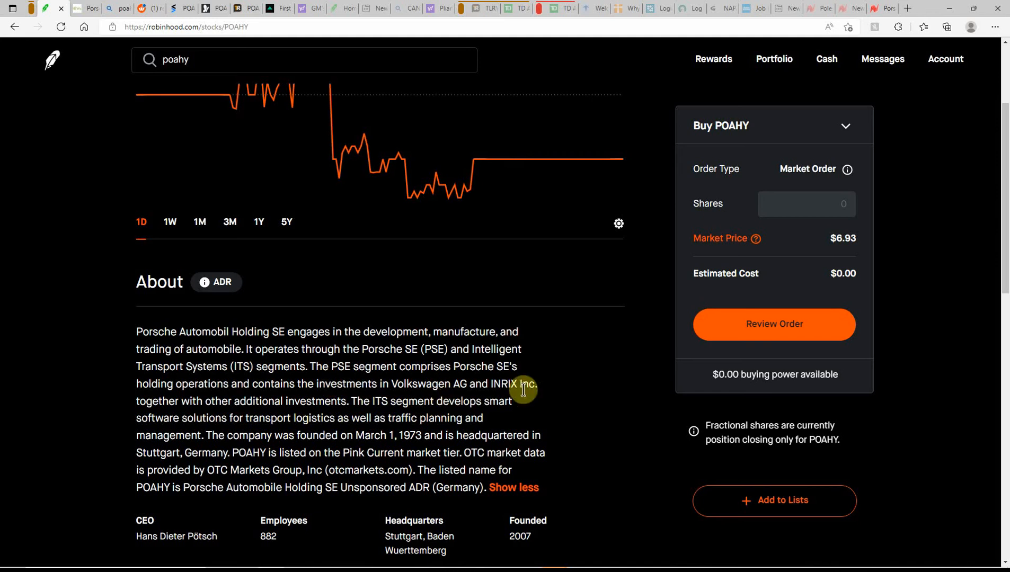
{"action": "mouse_move", "coordinate": [266, 404]}
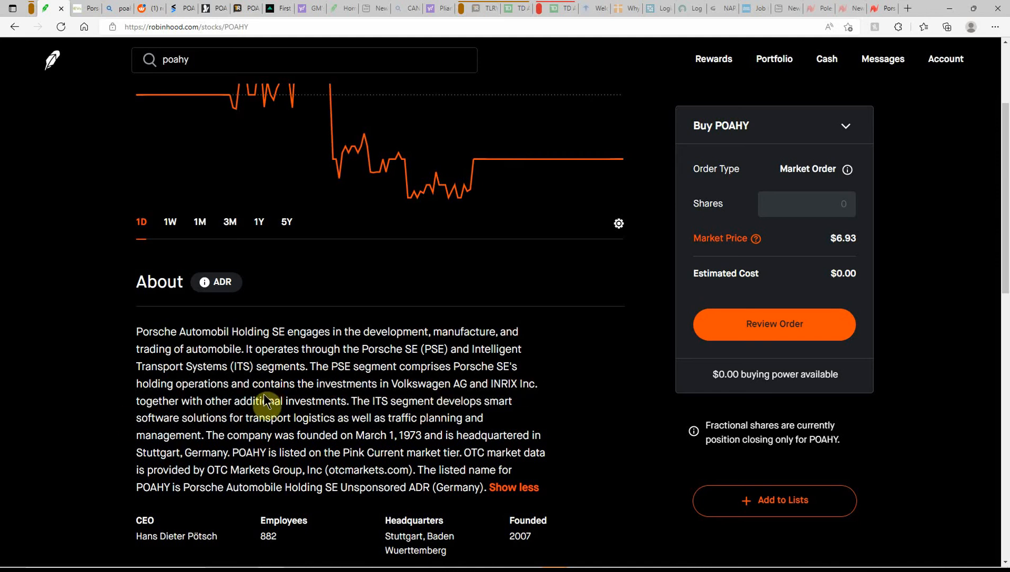
{"action": "mouse_move", "coordinate": [448, 399]}
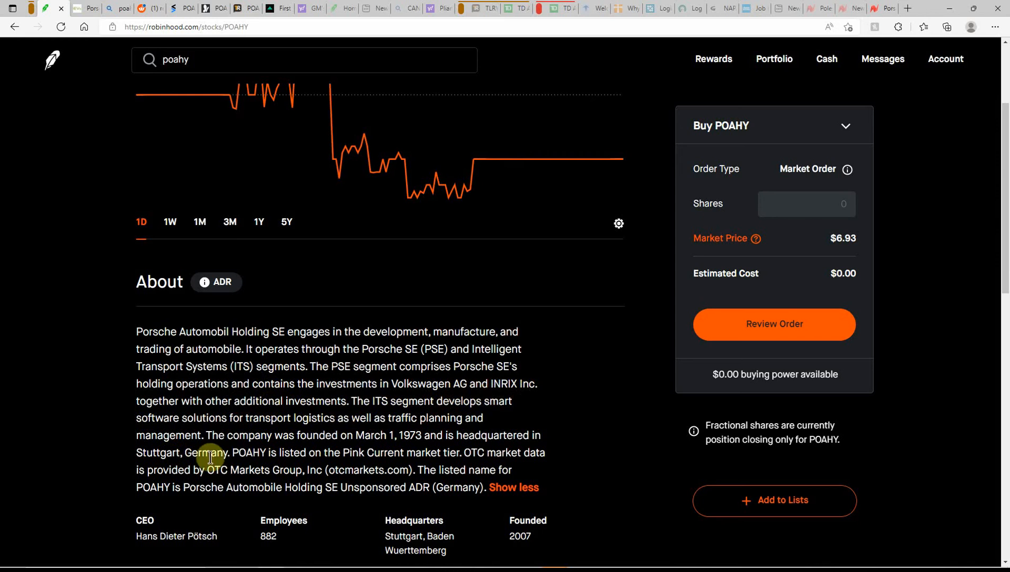
{"action": "scroll", "scroll_direction": "down", "scroll_amount": 3}
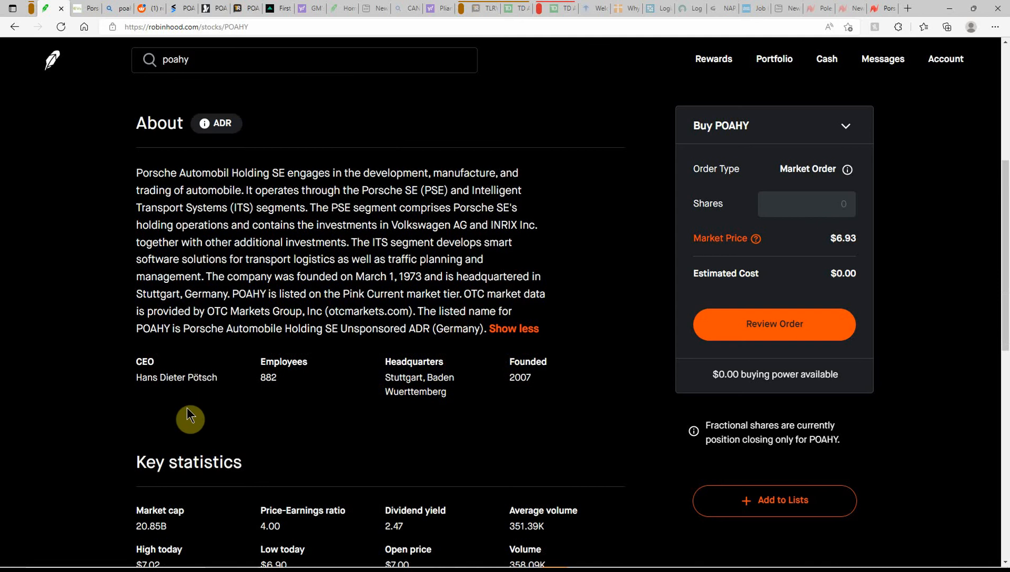
{"action": "mouse_move", "coordinate": [307, 399]}
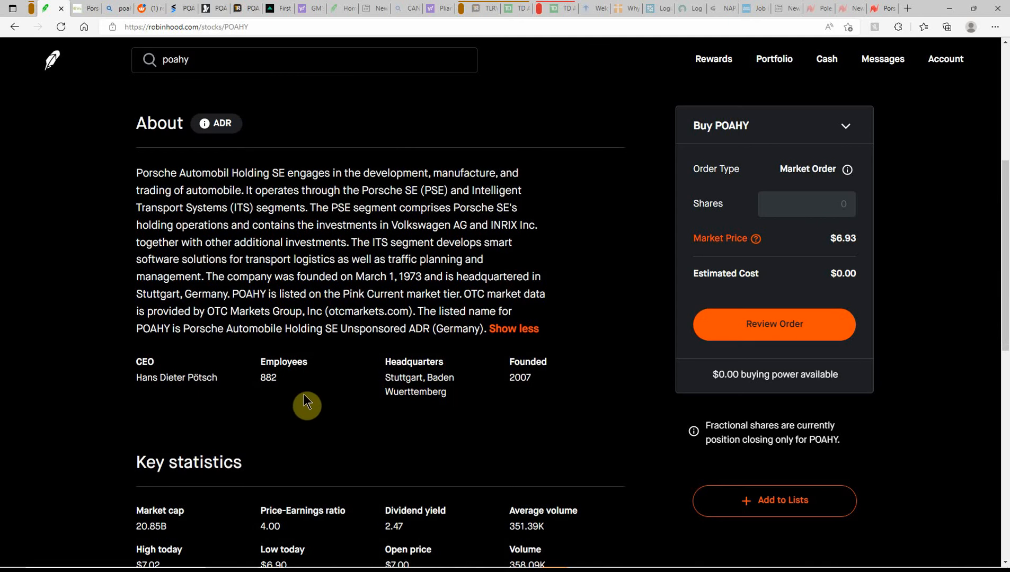
{"action": "mouse_move", "coordinate": [352, 391]}
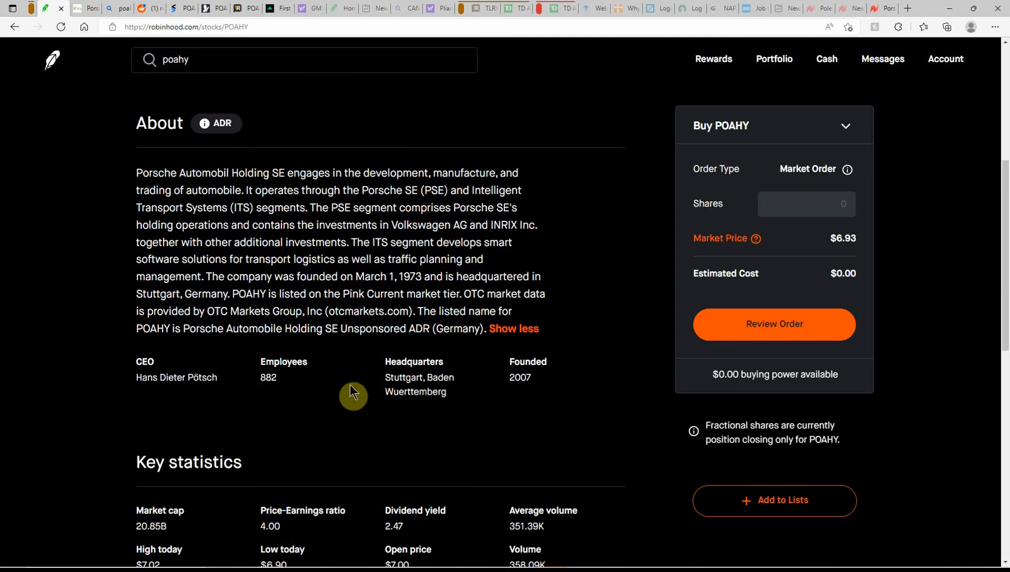
{"action": "mouse_move", "coordinate": [543, 381]}
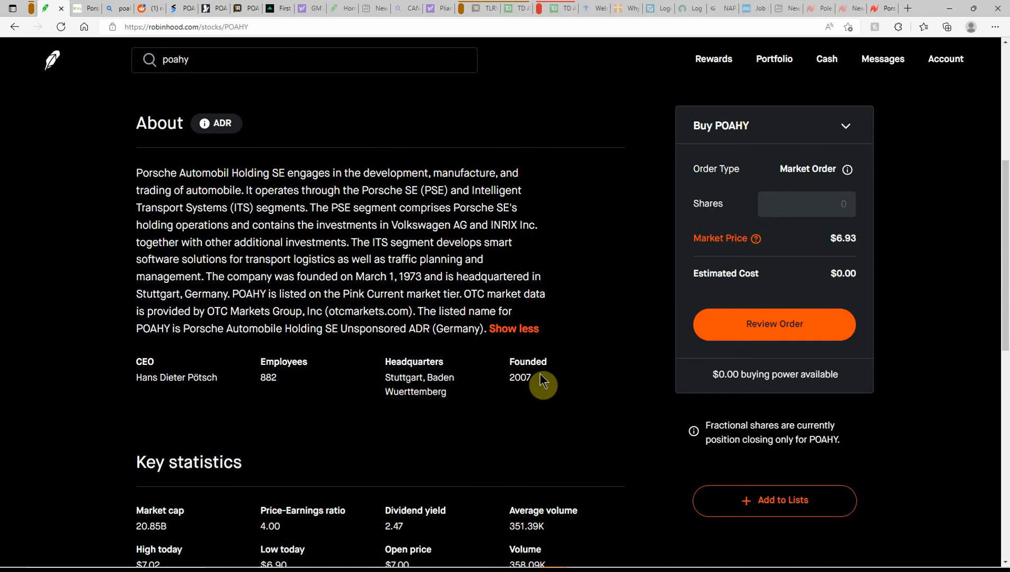
{"action": "mouse_move", "coordinate": [720, 125]}
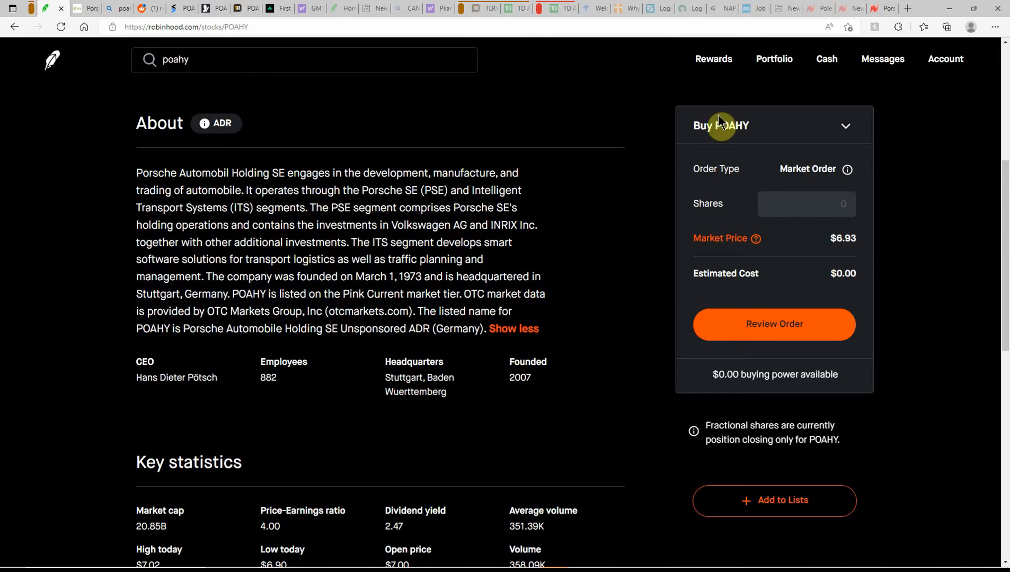
{"action": "mouse_move", "coordinate": [740, 125]}
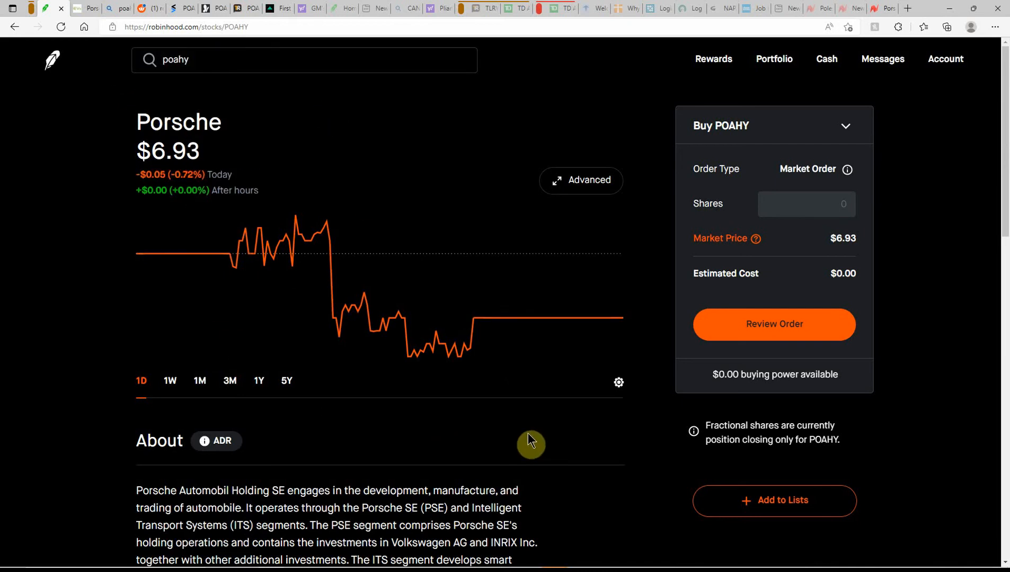
{"action": "scroll", "scroll_direction": "down", "scroll_amount": 3}
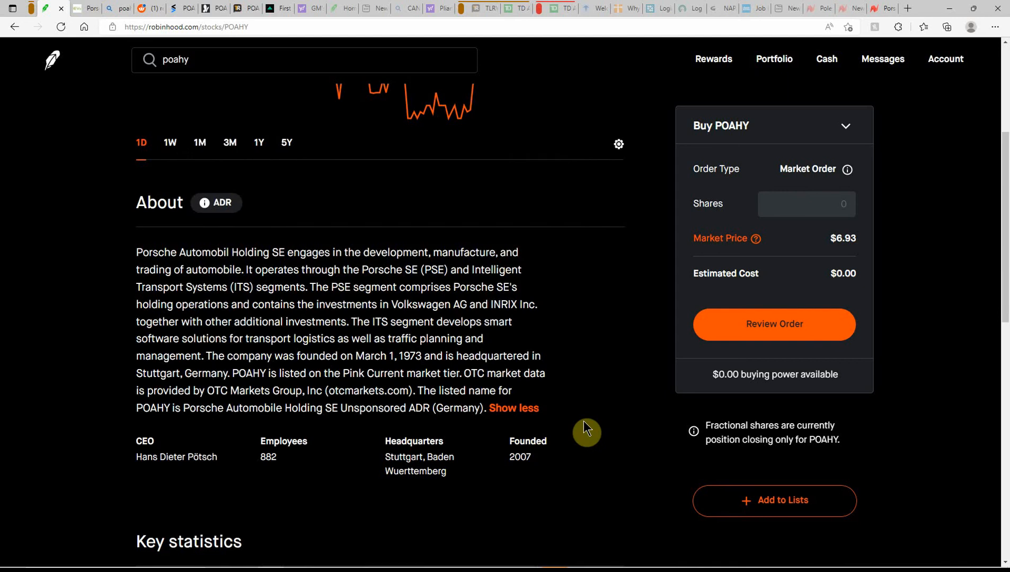
{"action": "mouse_move", "coordinate": [579, 400]}
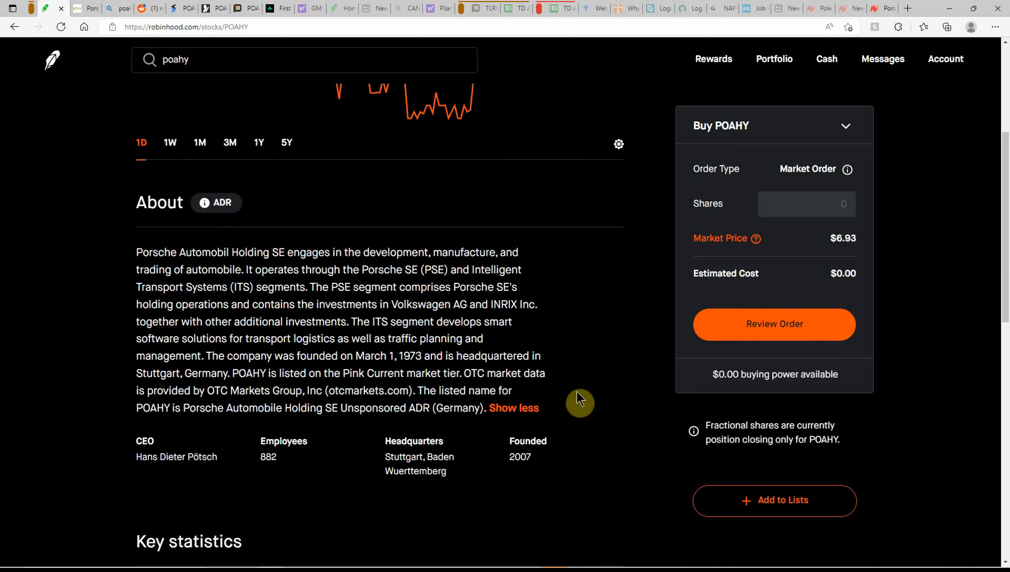
{"action": "scroll", "scroll_direction": "down", "scroll_amount": 3}
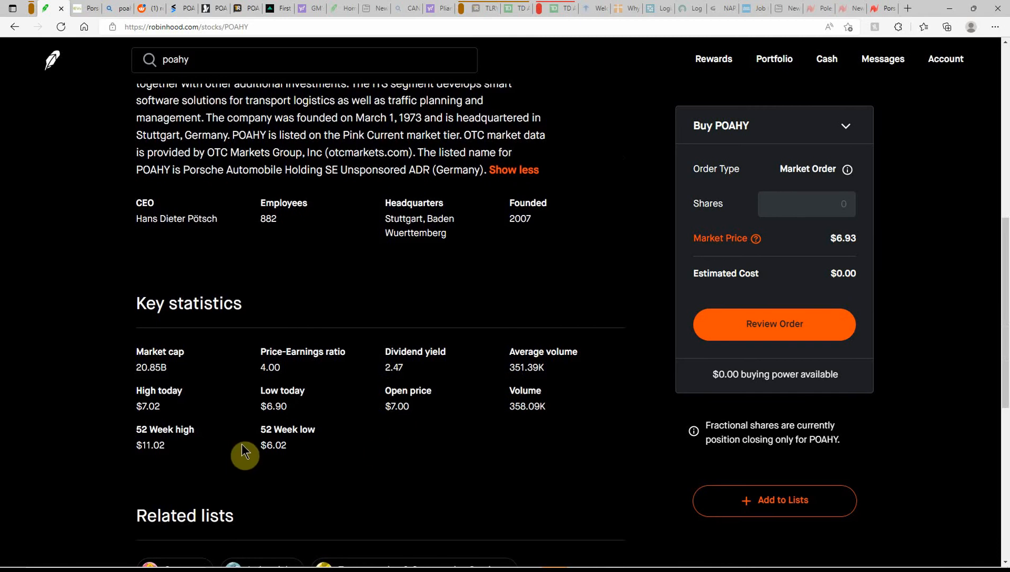
{"action": "mouse_move", "coordinate": [213, 349]}
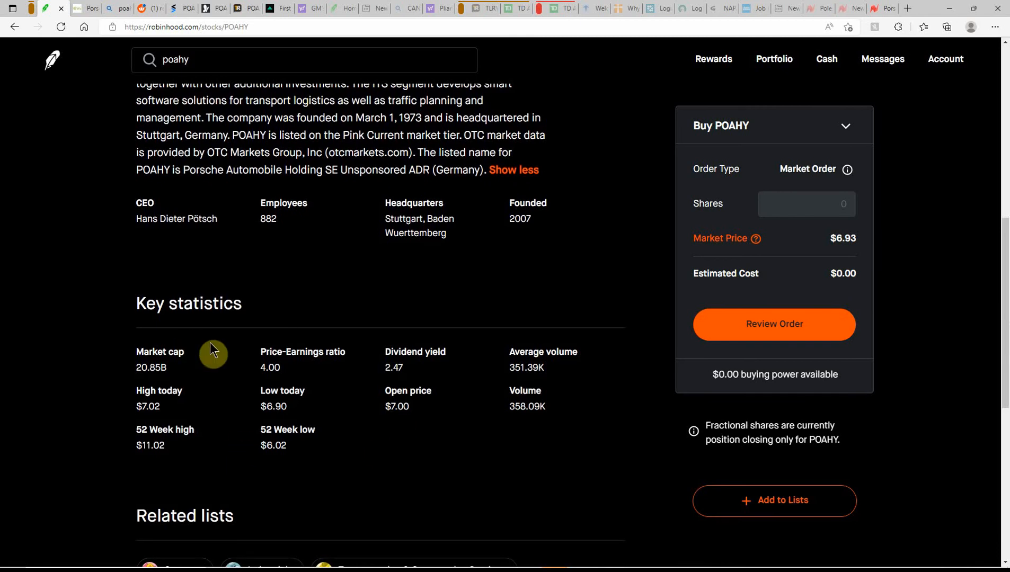
{"action": "mouse_move", "coordinate": [162, 382]}
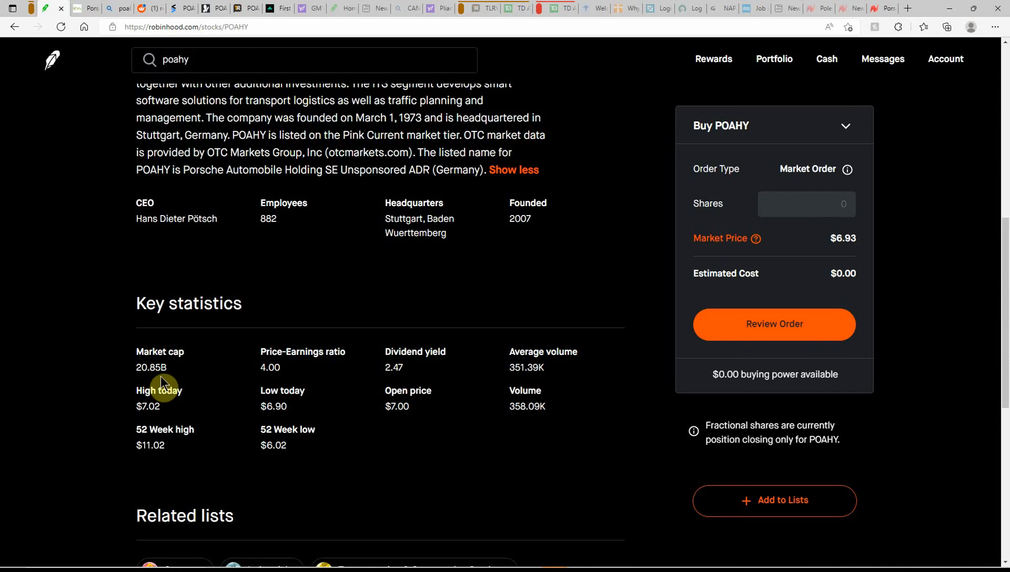
{"action": "mouse_move", "coordinate": [194, 420]}
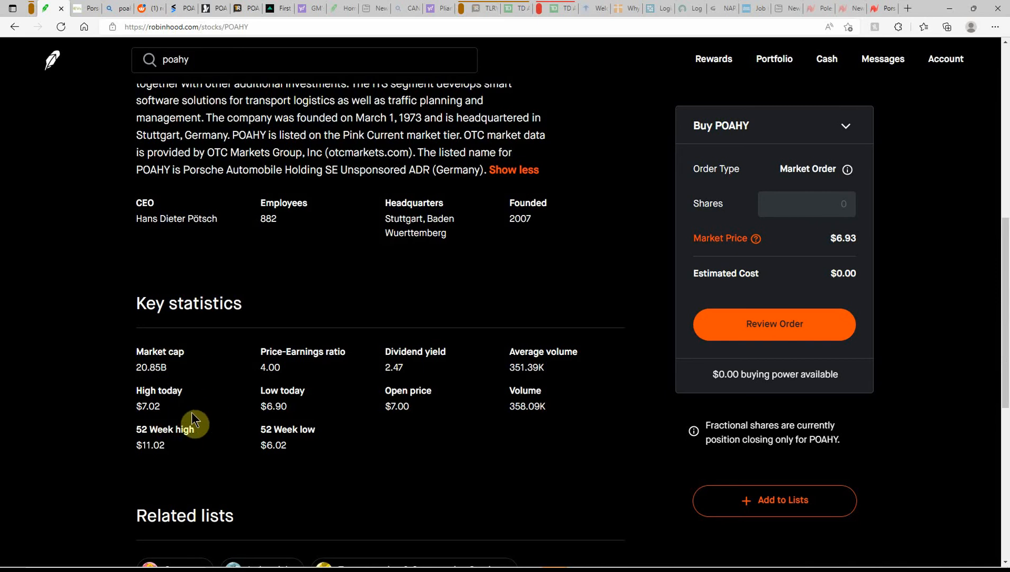
{"action": "mouse_move", "coordinate": [219, 412]}
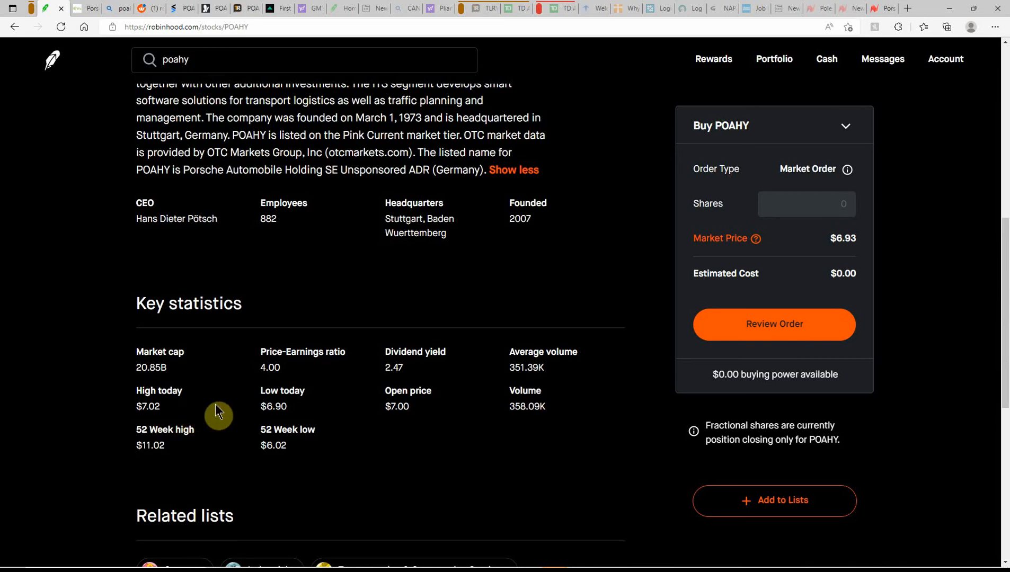
{"action": "mouse_move", "coordinate": [174, 451]}
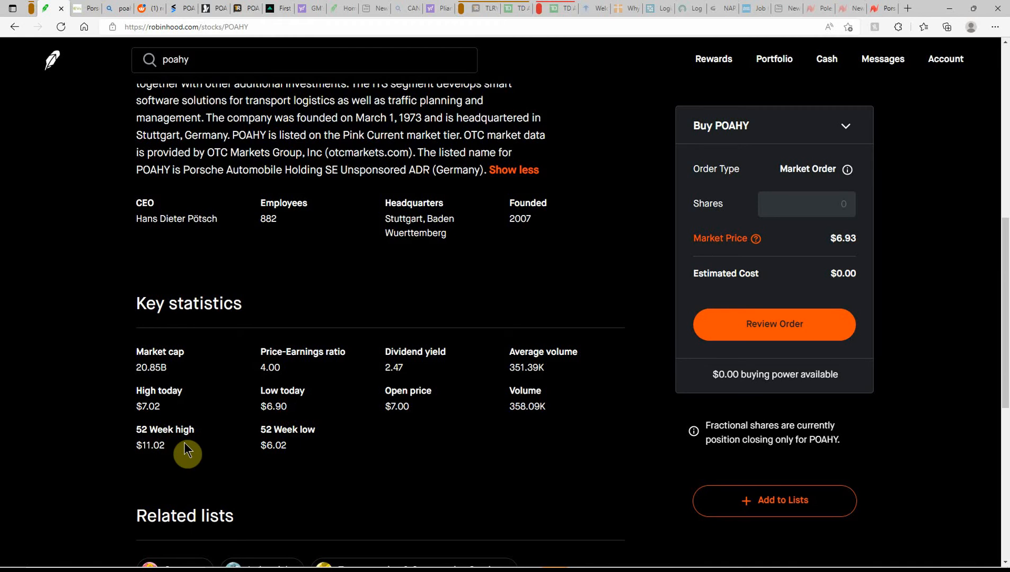
{"action": "mouse_move", "coordinate": [282, 462]}
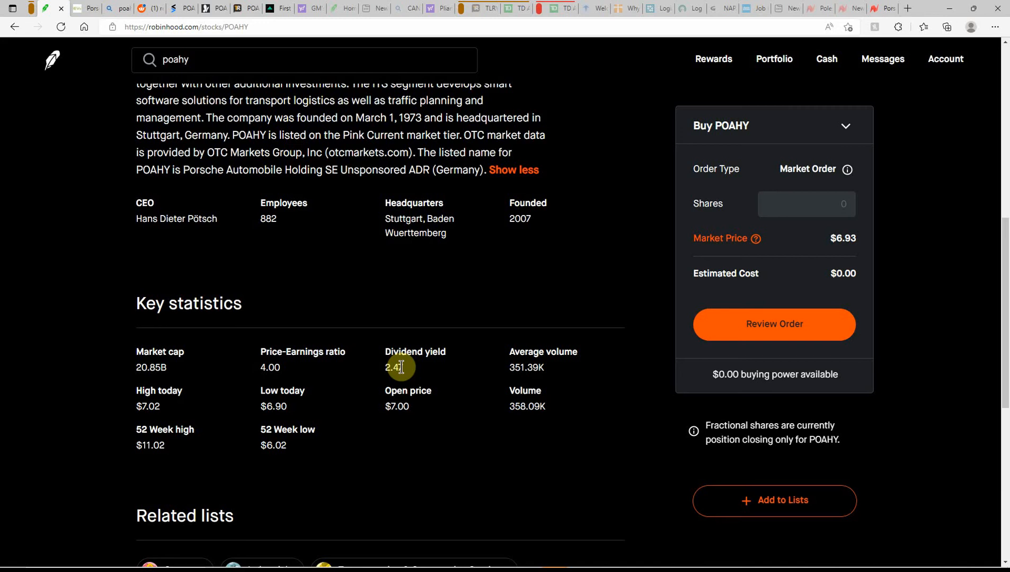
{"action": "double_click", "coordinate": [394, 368]}
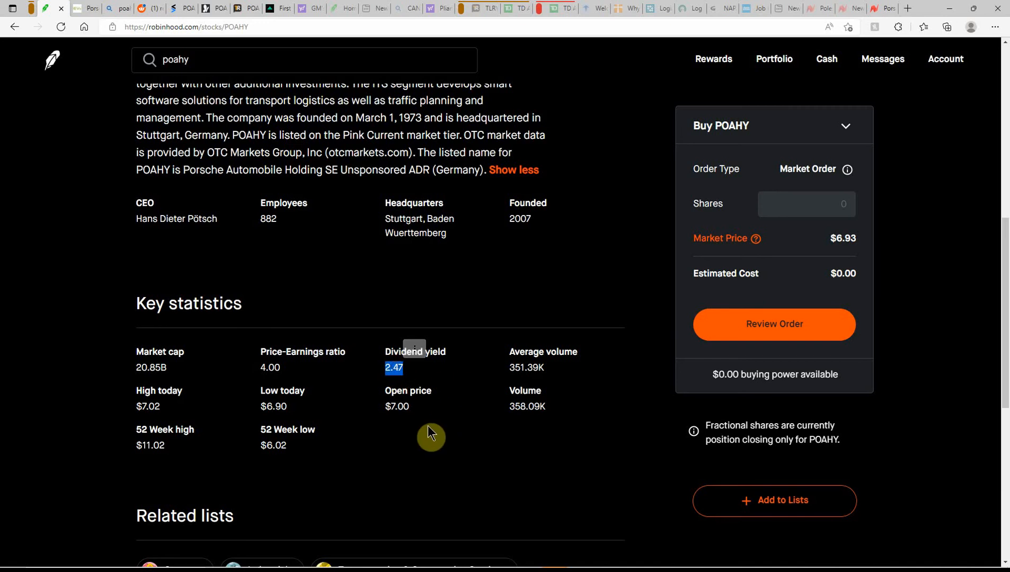
{"action": "mouse_move", "coordinate": [533, 399]}
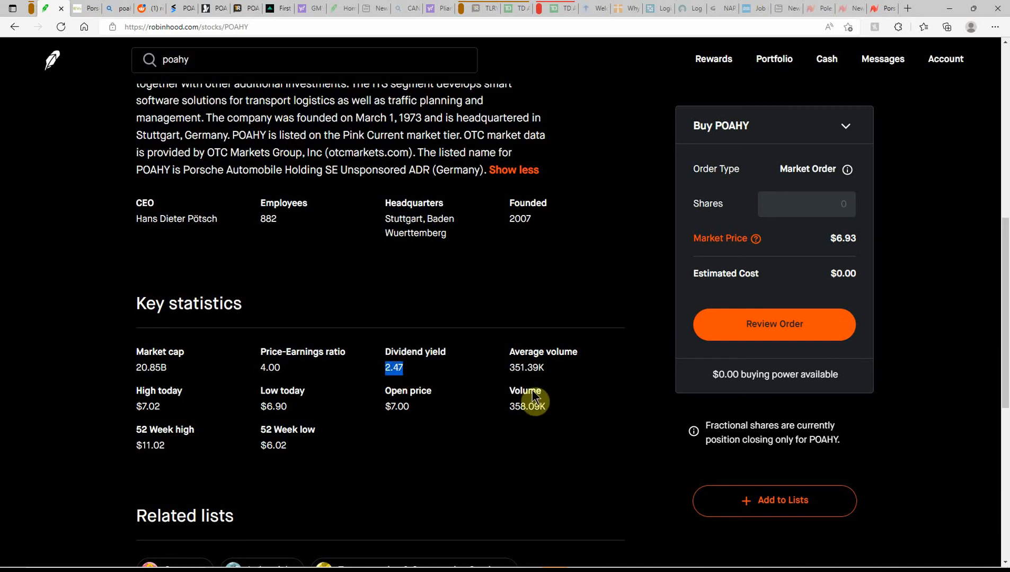
{"action": "mouse_move", "coordinate": [468, 434]}
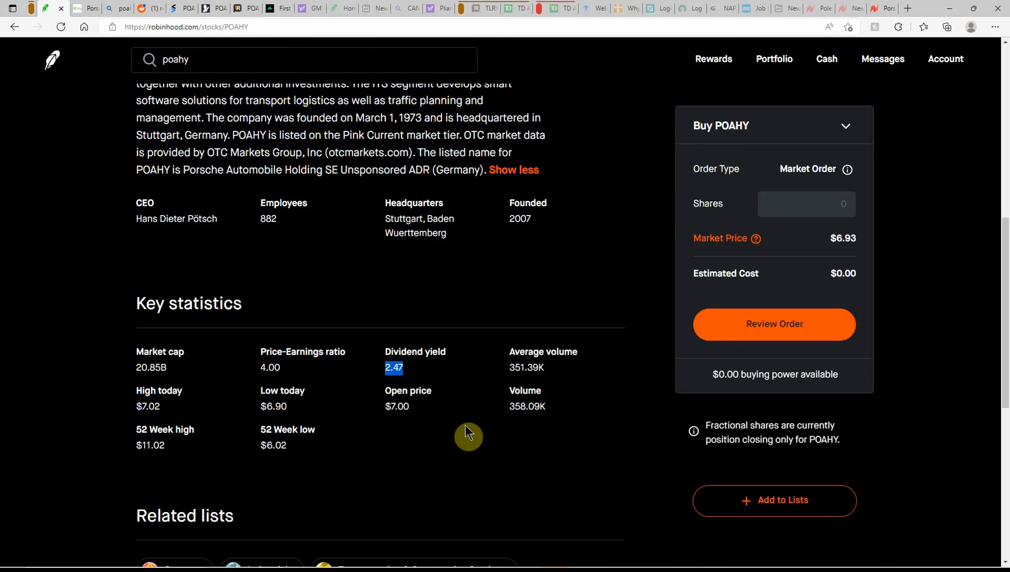
{"action": "scroll", "scroll_direction": "down", "scroll_amount": 3}
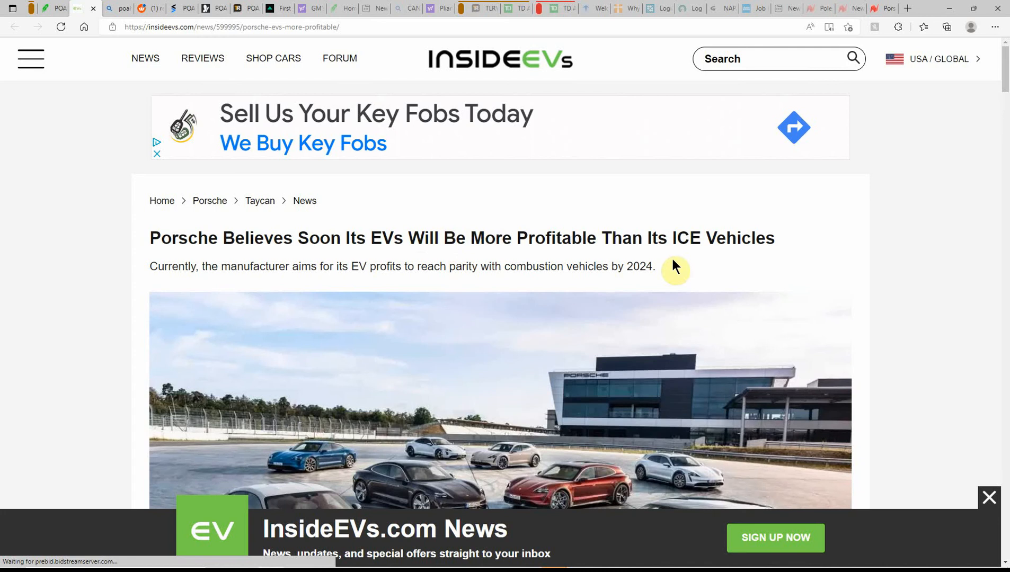
{"action": "mouse_move", "coordinate": [177, 296]}
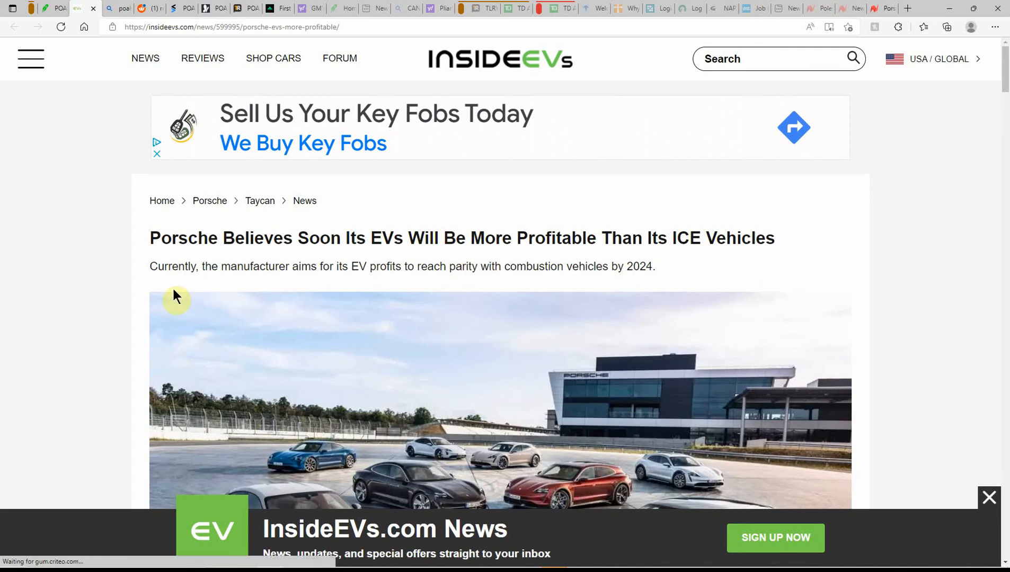
{"action": "mouse_move", "coordinate": [552, 292]}
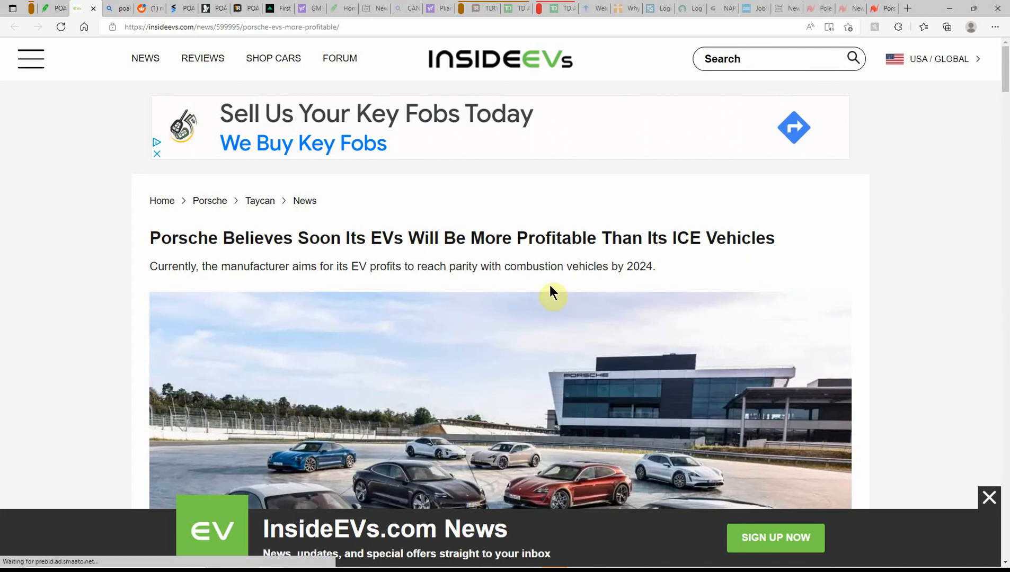
{"action": "mouse_move", "coordinate": [313, 279]}
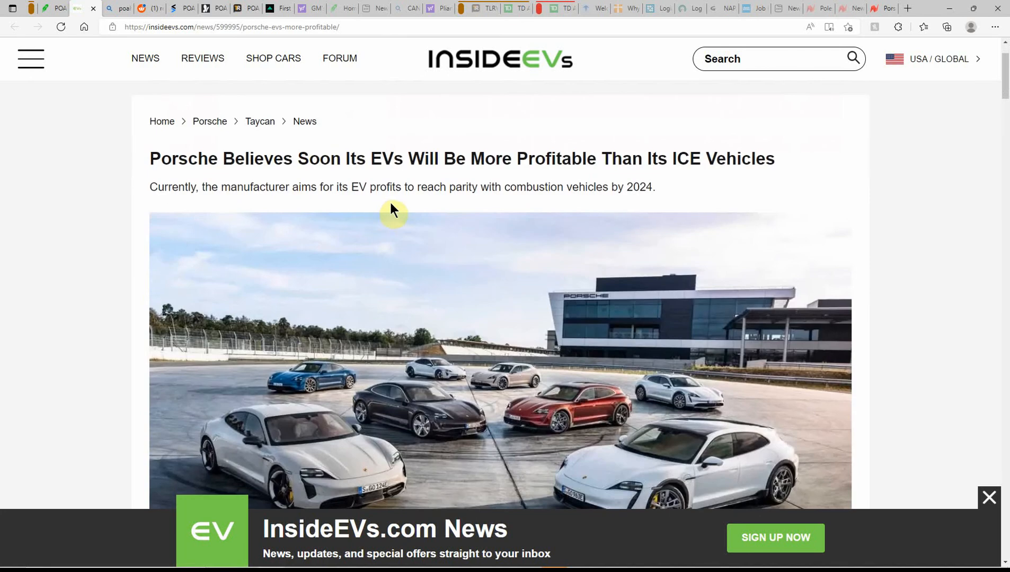
{"action": "mouse_move", "coordinate": [469, 208]}
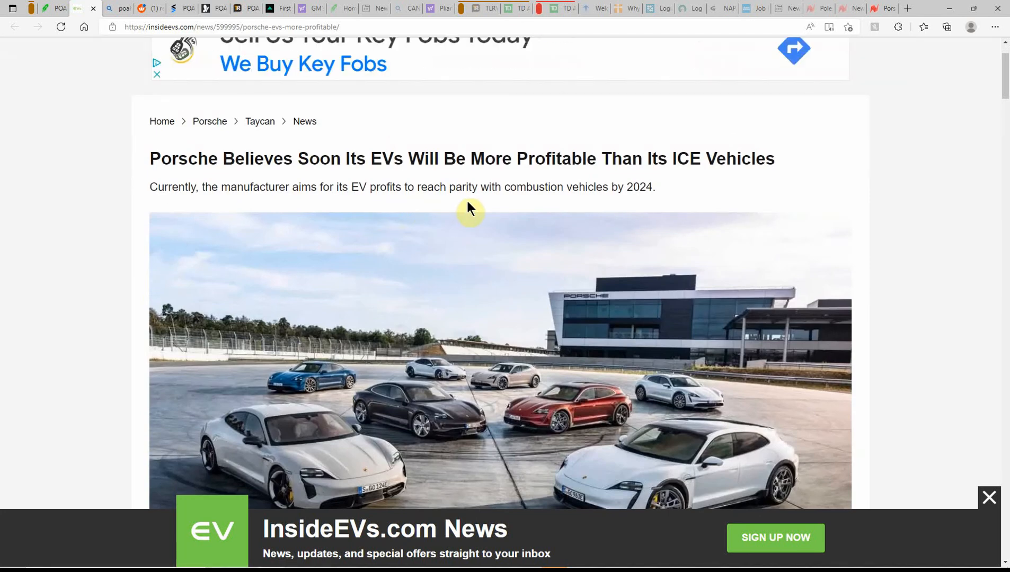
{"action": "mouse_move", "coordinate": [619, 213]}
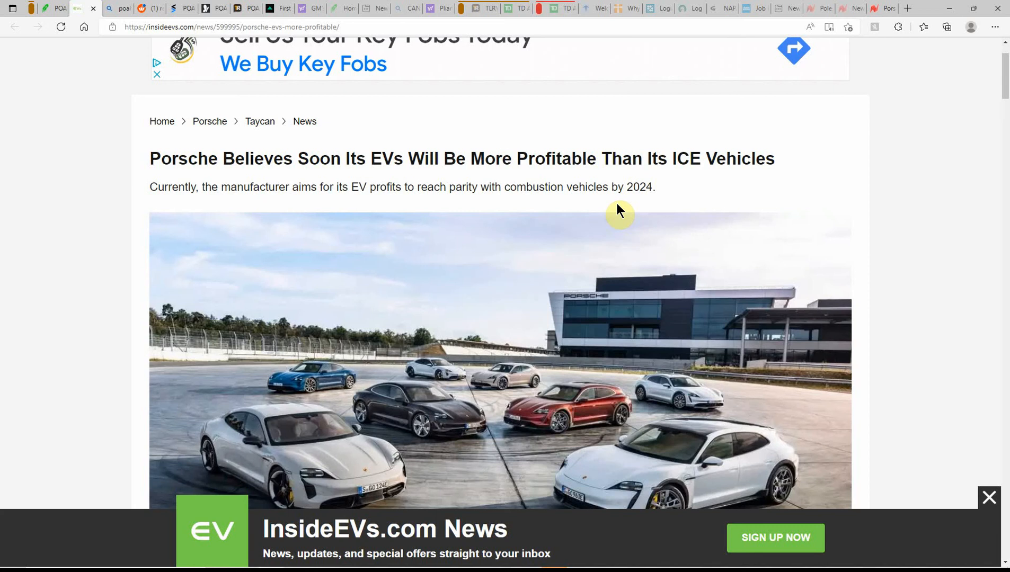
{"action": "mouse_move", "coordinate": [587, 217]}
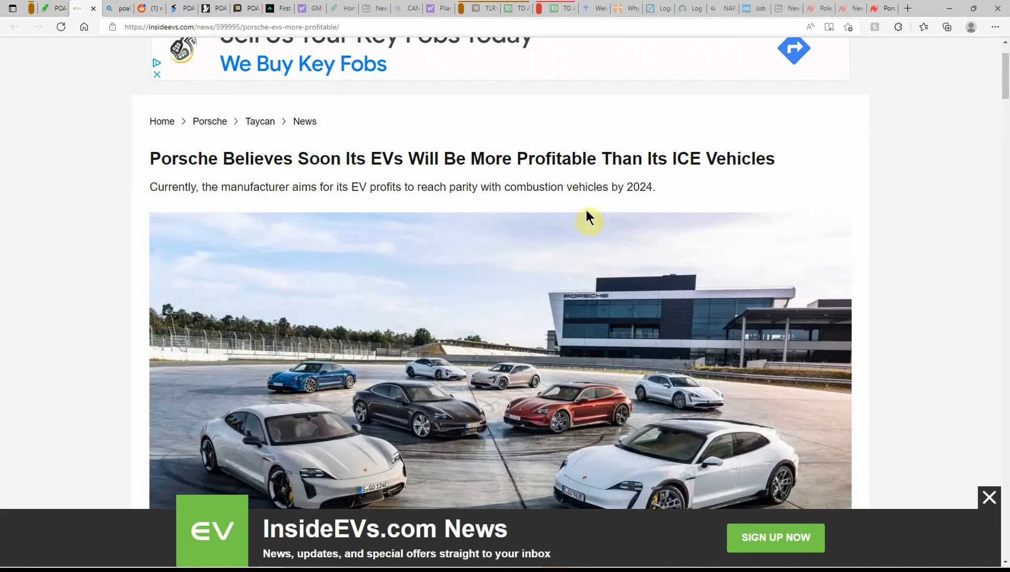
- Read through the InsideEVs Porsche EV profitability article, dismissing the newsletter sign-up offer
{"action": "scroll", "scroll_direction": "down", "scroll_amount": 3}
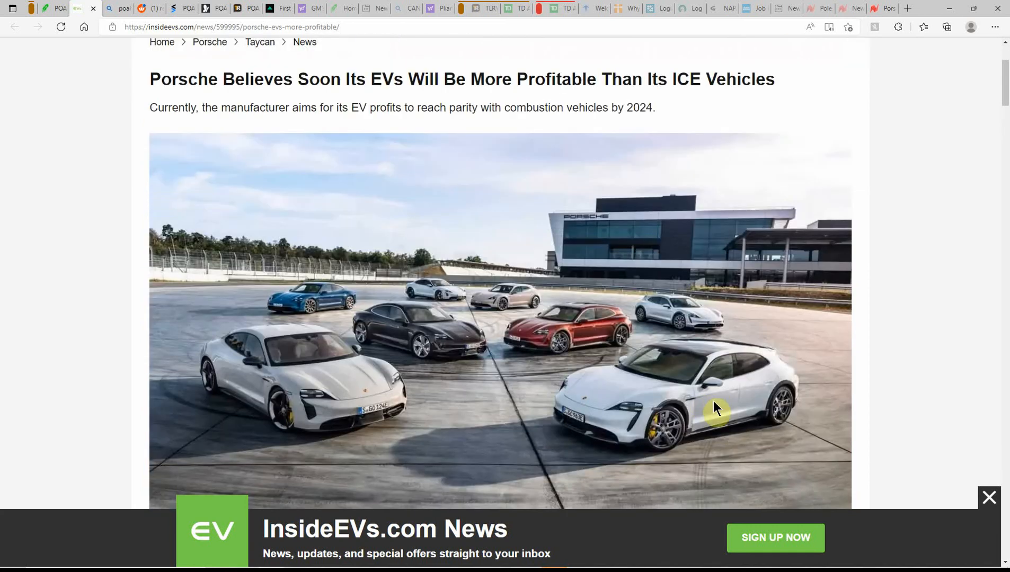
{"action": "scroll", "scroll_direction": "down", "scroll_amount": 3}
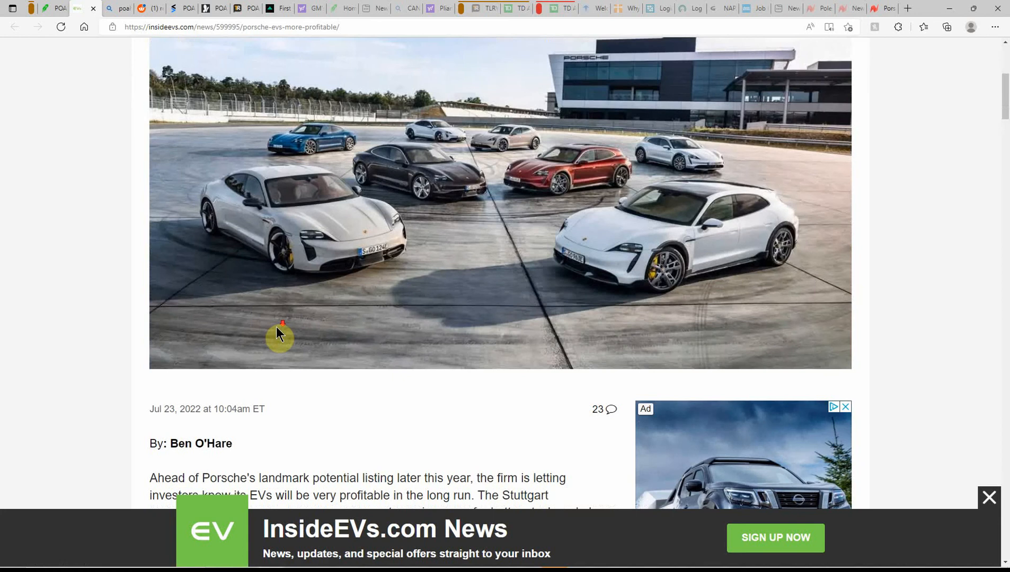
{"action": "scroll", "scroll_direction": "down", "scroll_amount": 3}
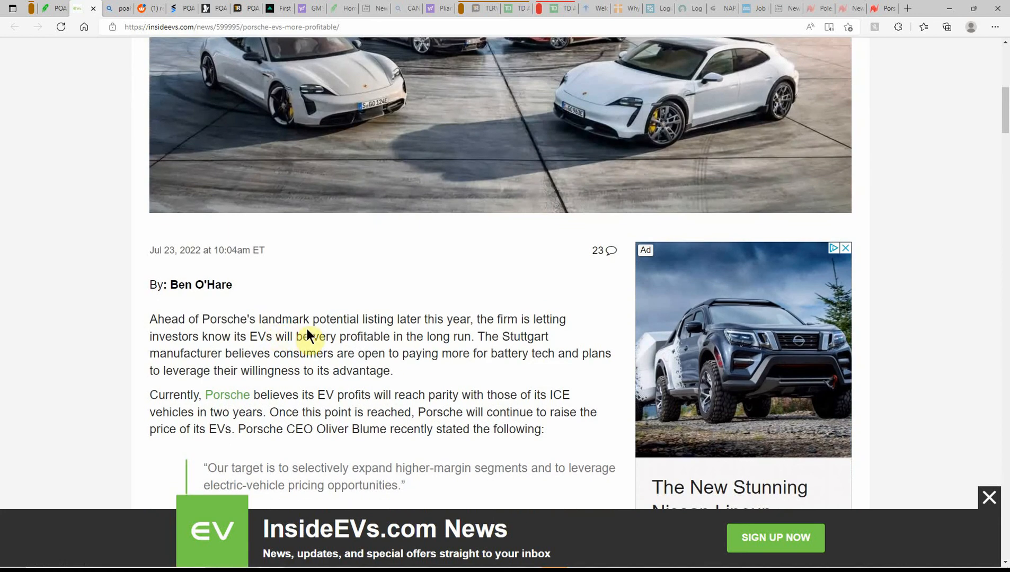
{"action": "scroll", "scroll_direction": "down", "scroll_amount": 3}
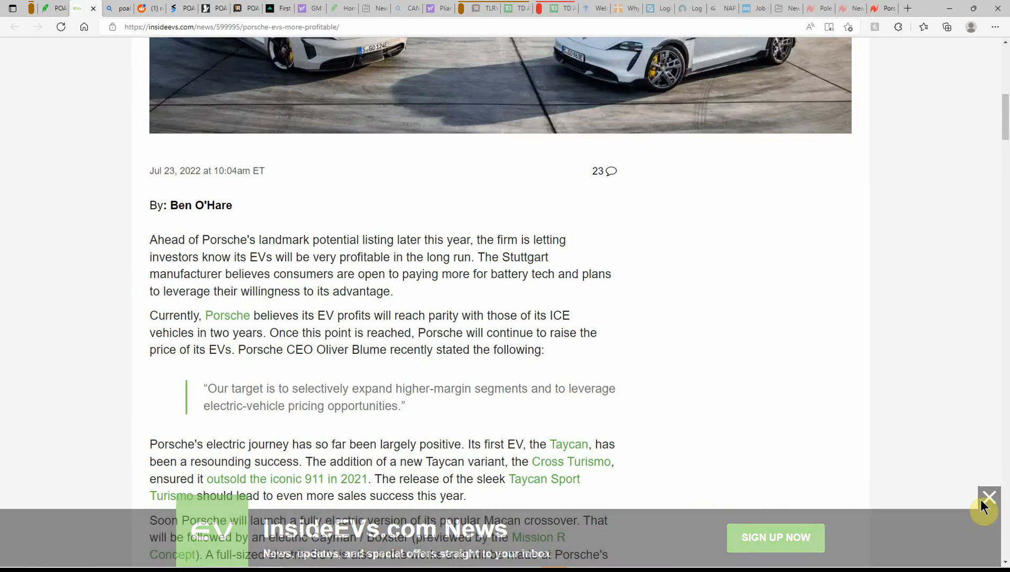
{"action": "left_click", "coordinate": [989, 495]}
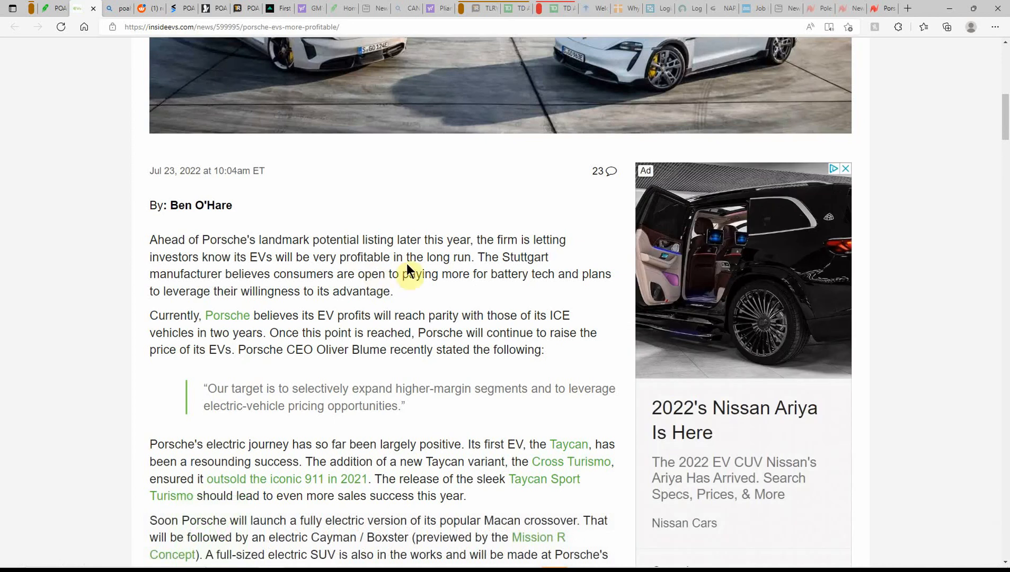
{"action": "mouse_move", "coordinate": [517, 273]}
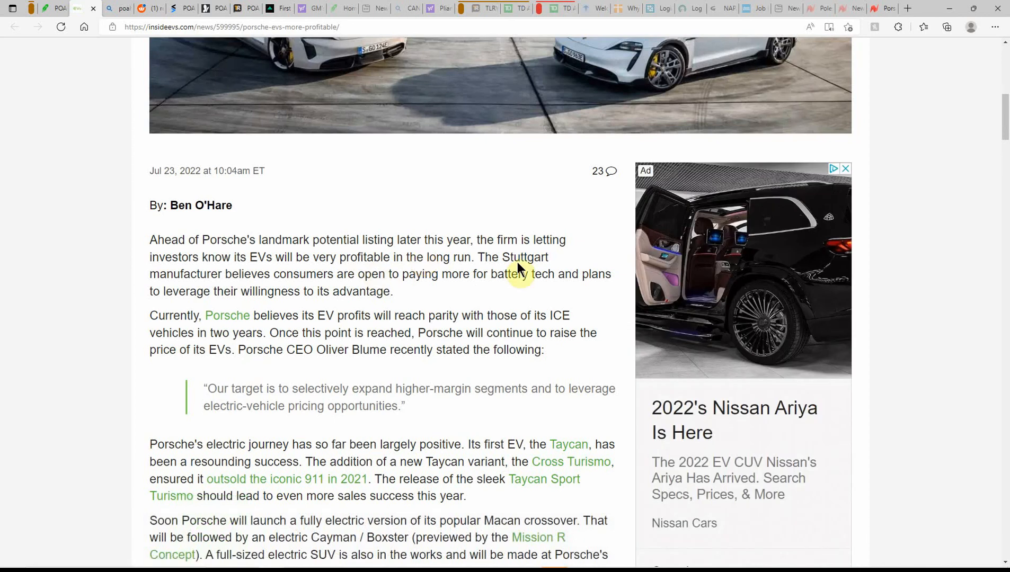
{"action": "mouse_move", "coordinate": [172, 276]}
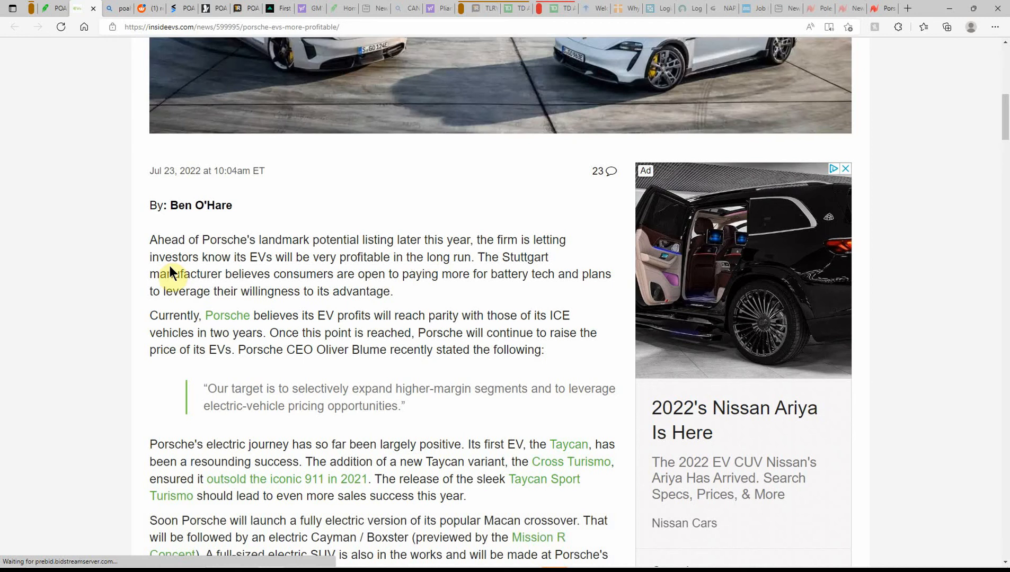
{"action": "mouse_move", "coordinate": [352, 276]}
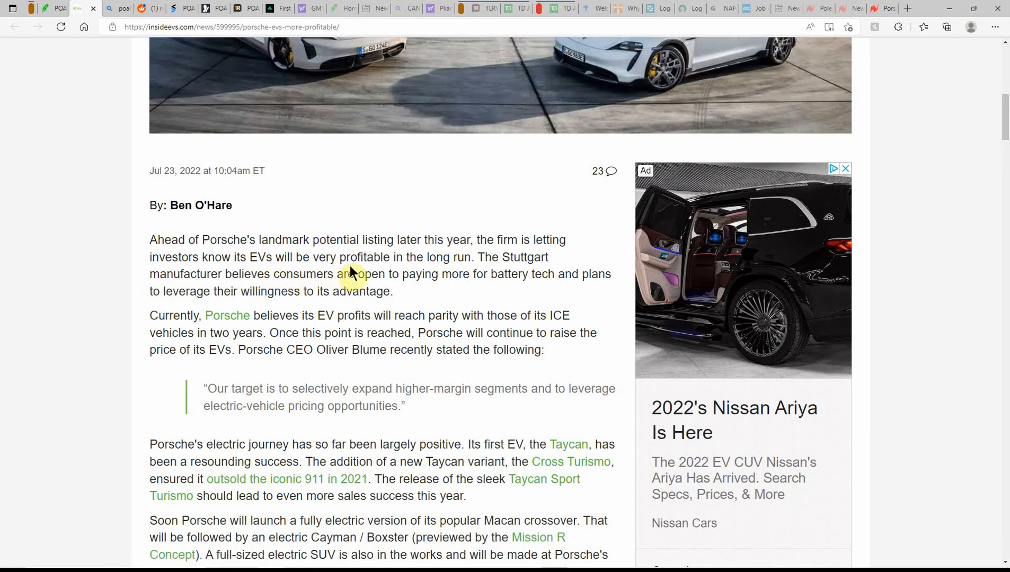
{"action": "mouse_move", "coordinate": [529, 286]}
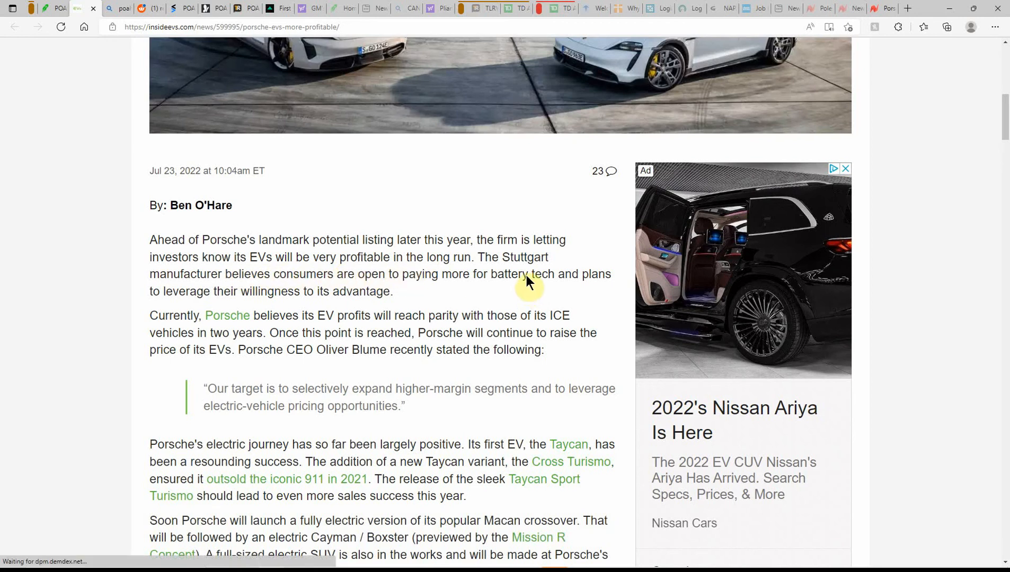
{"action": "mouse_move", "coordinate": [245, 290]}
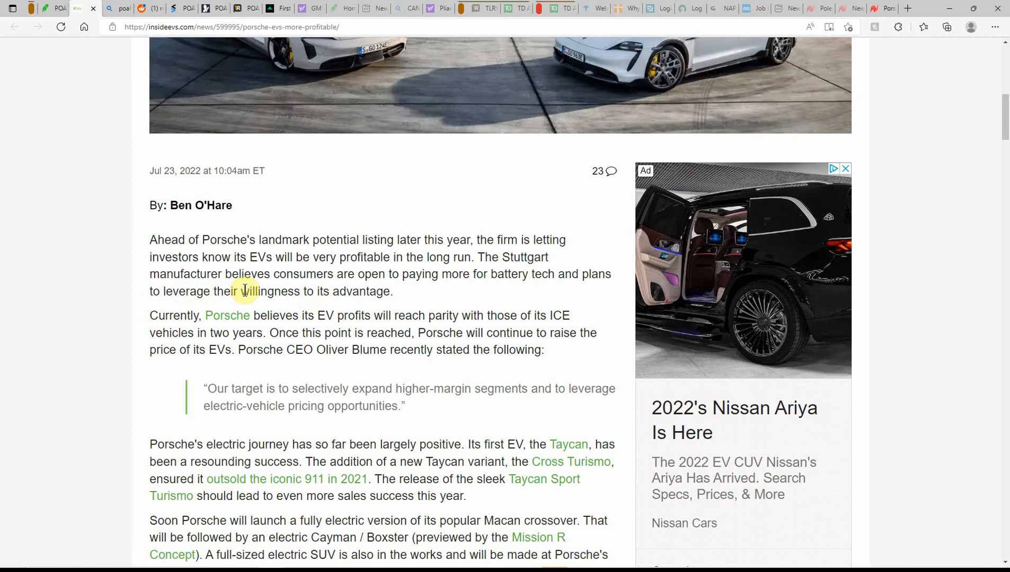
{"action": "mouse_move", "coordinate": [261, 291]}
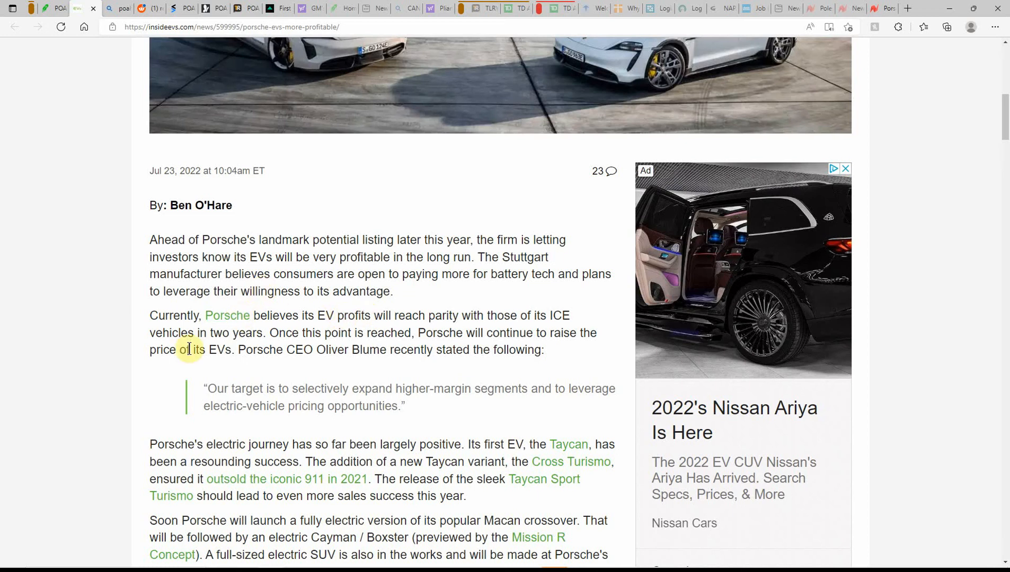
{"action": "mouse_move", "coordinate": [428, 334]}
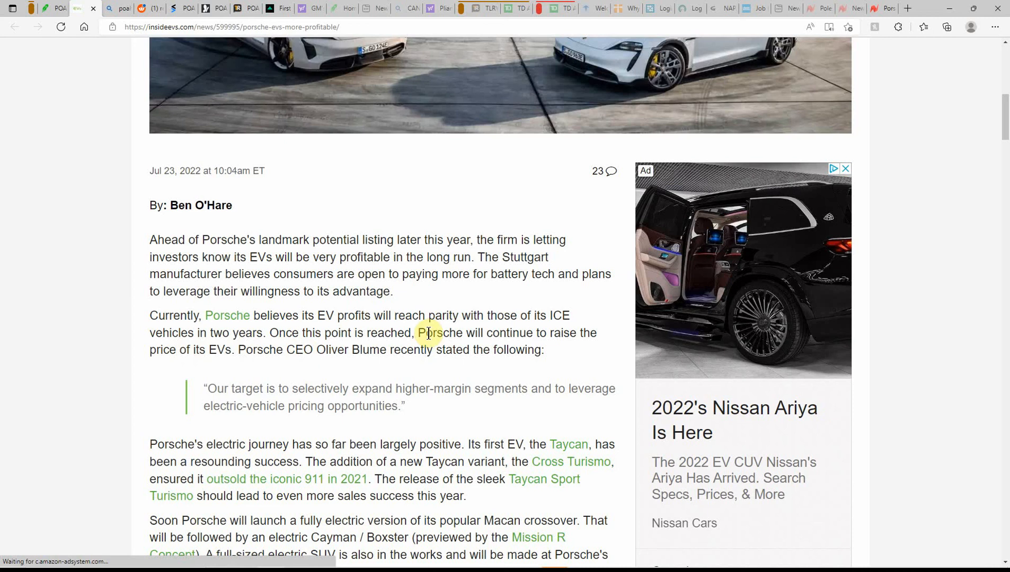
{"action": "mouse_move", "coordinate": [51, 370]}
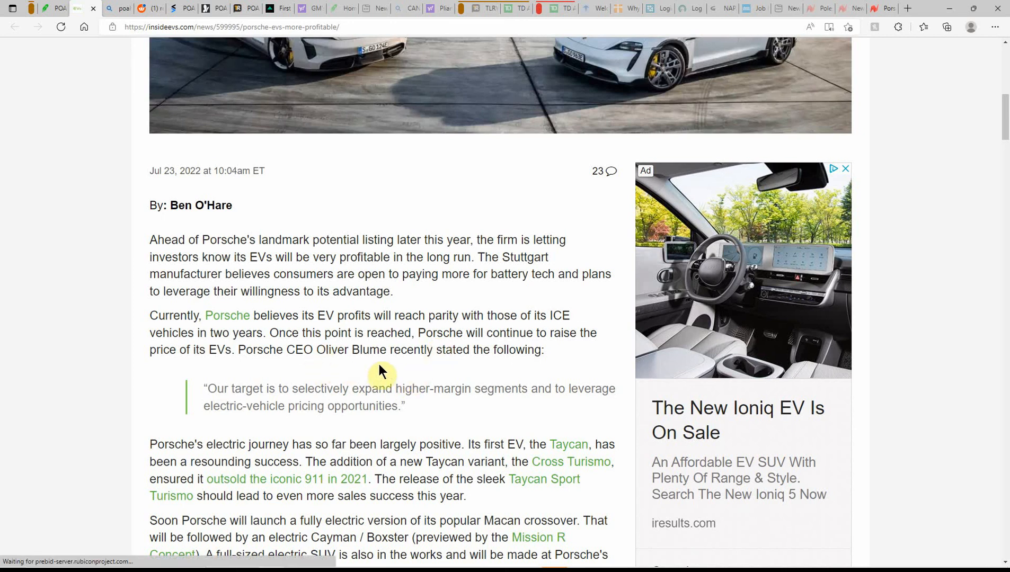
{"action": "mouse_move", "coordinate": [478, 370]}
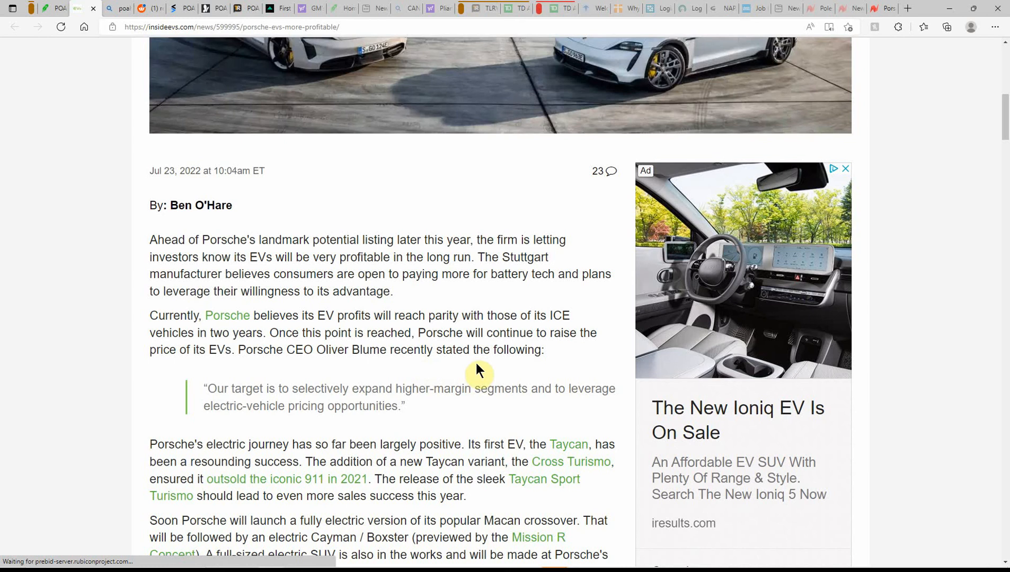
{"action": "scroll", "scroll_direction": "down", "scroll_amount": 3}
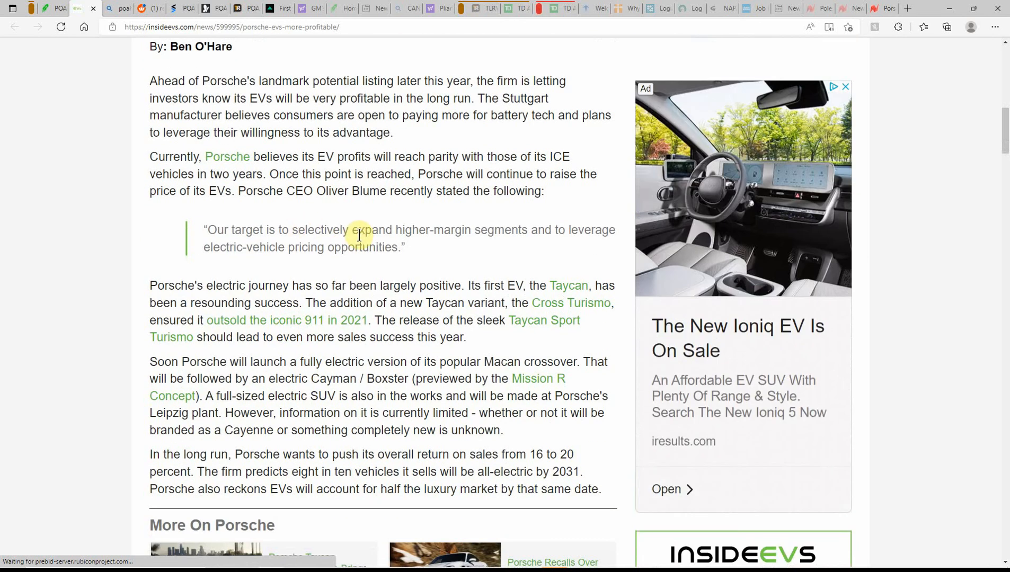
{"action": "mouse_move", "coordinate": [441, 251]}
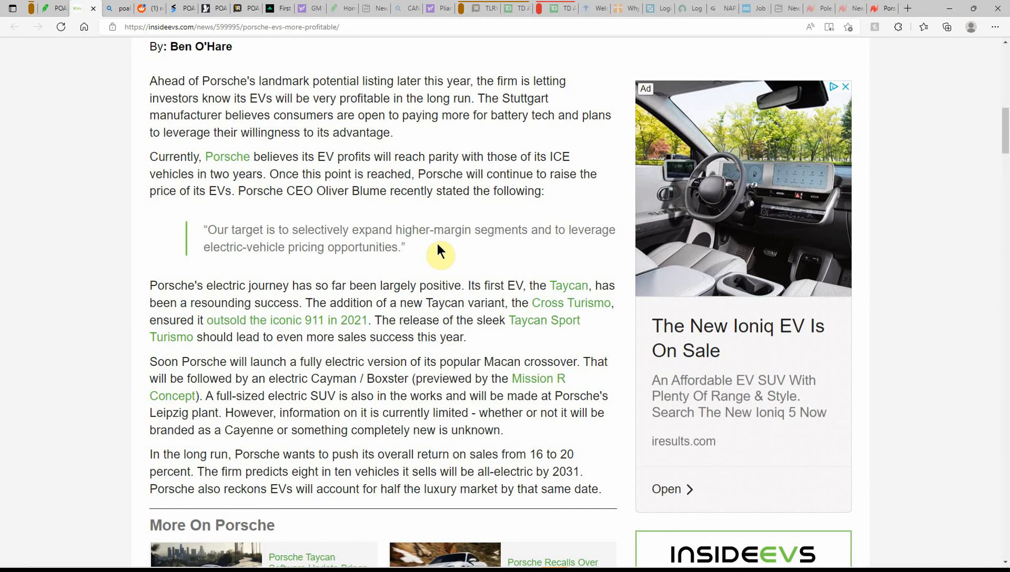
{"action": "mouse_move", "coordinate": [316, 263]}
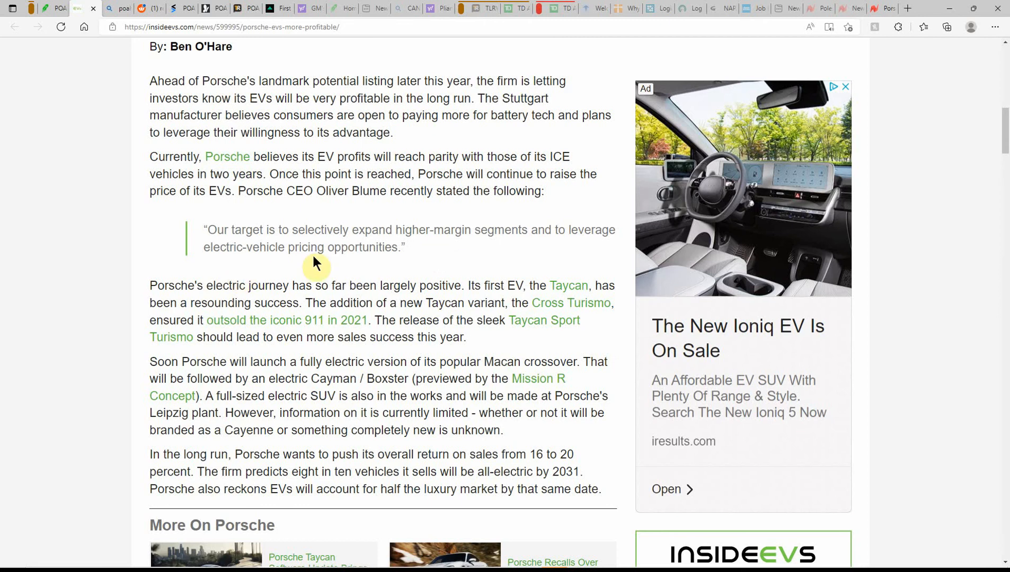
{"action": "mouse_move", "coordinate": [182, 284]}
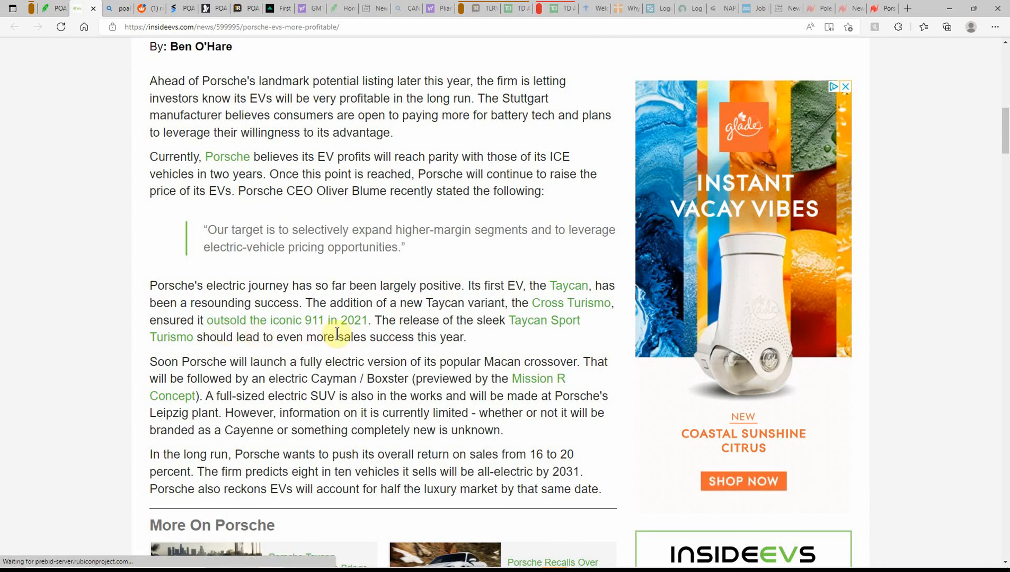
{"action": "mouse_move", "coordinate": [488, 330]}
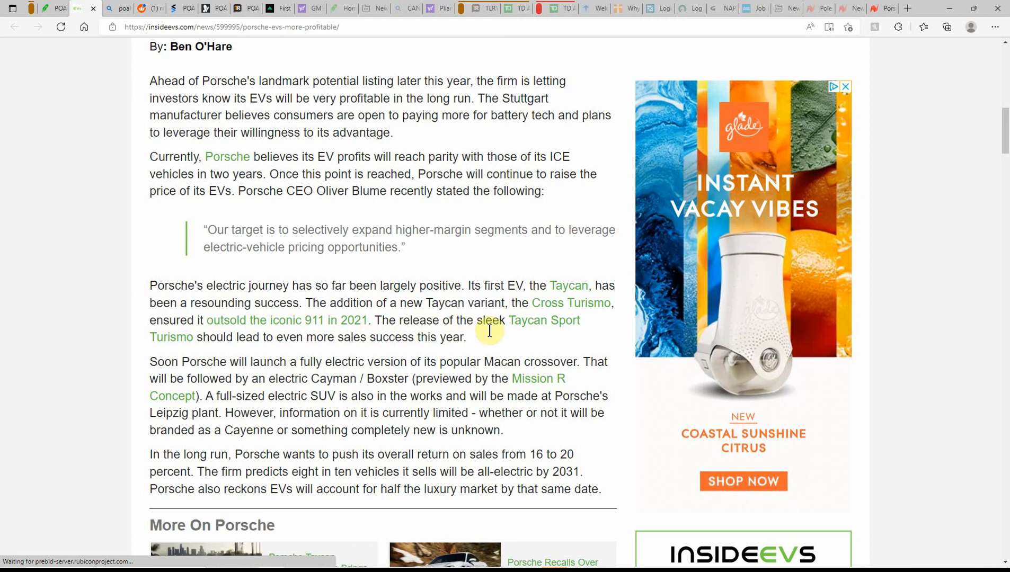
{"action": "mouse_move", "coordinate": [540, 328]}
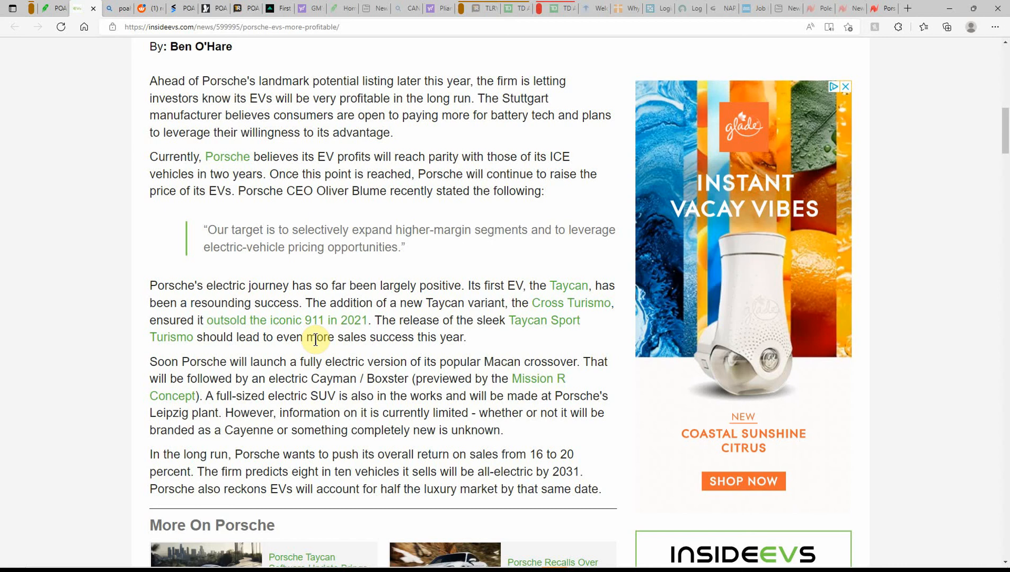
{"action": "mouse_move", "coordinate": [541, 359]}
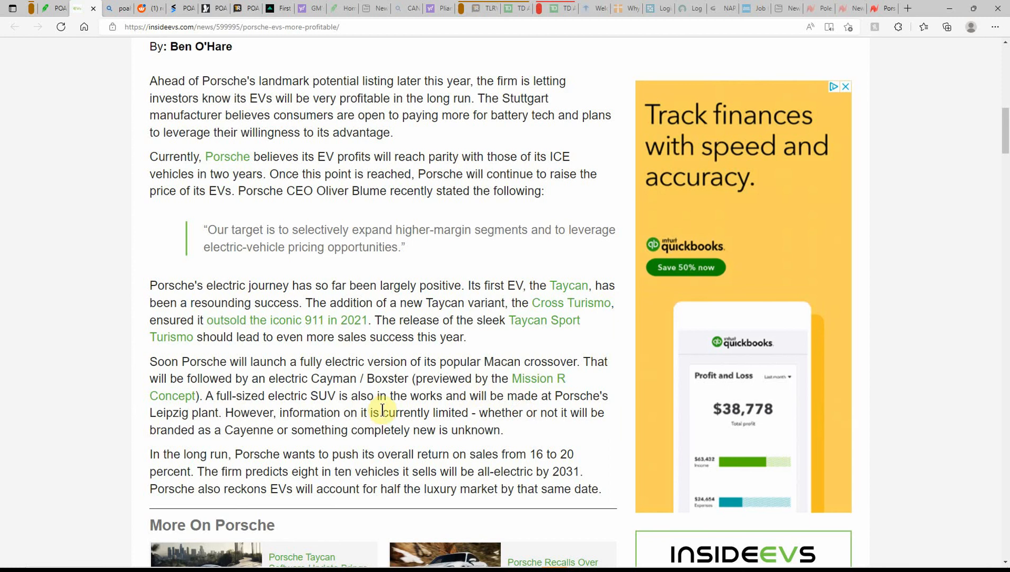
{"action": "mouse_move", "coordinate": [471, 417]}
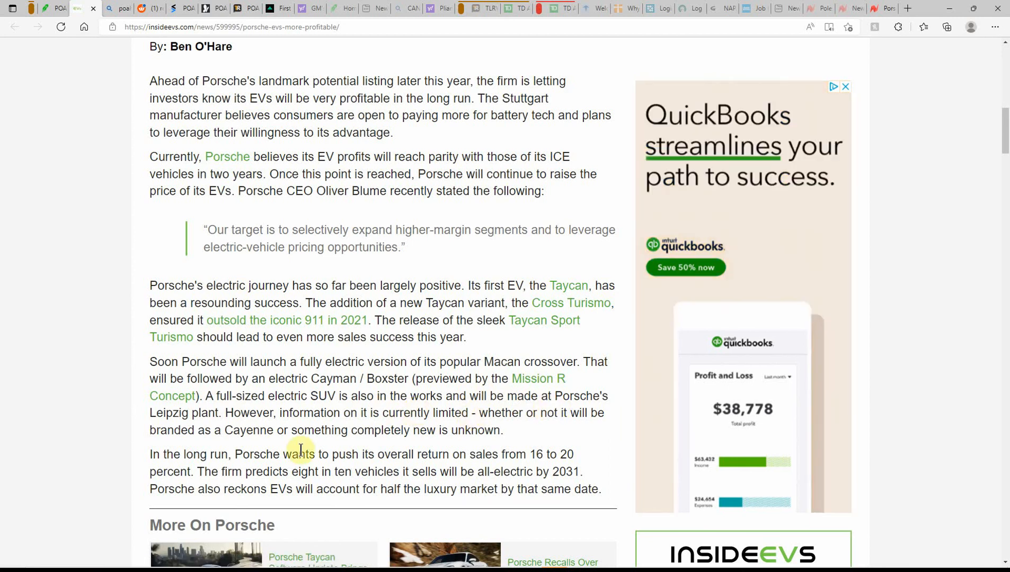
{"action": "mouse_move", "coordinate": [235, 430]}
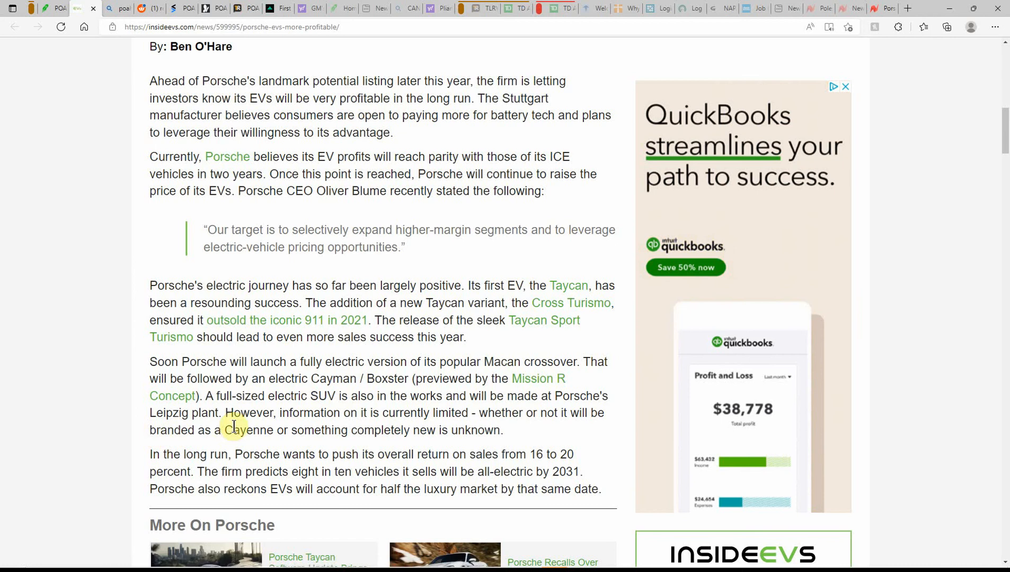
{"action": "scroll", "scroll_direction": "down", "scroll_amount": 3}
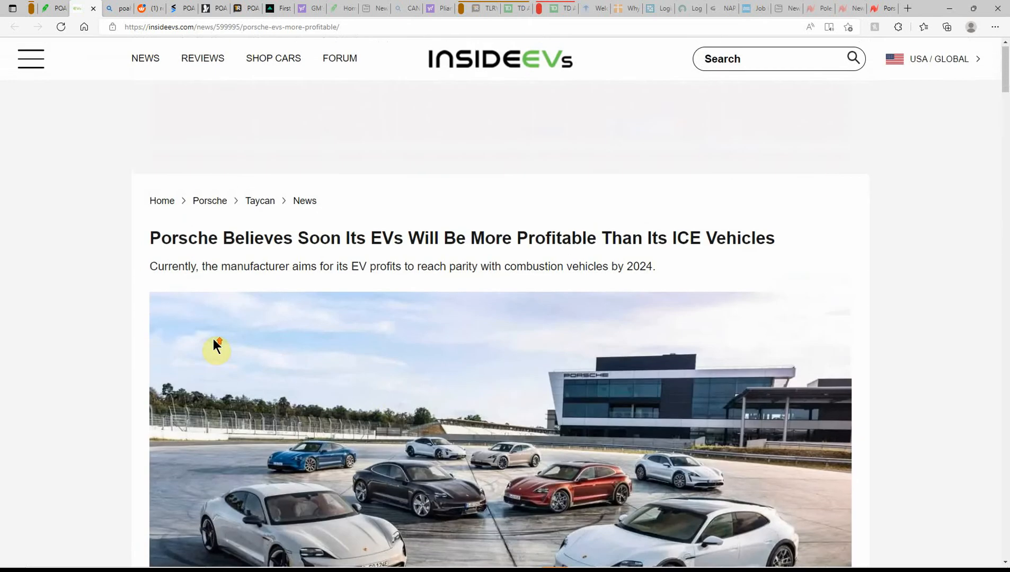
{"action": "scroll", "scroll_direction": "down", "scroll_amount": 3}
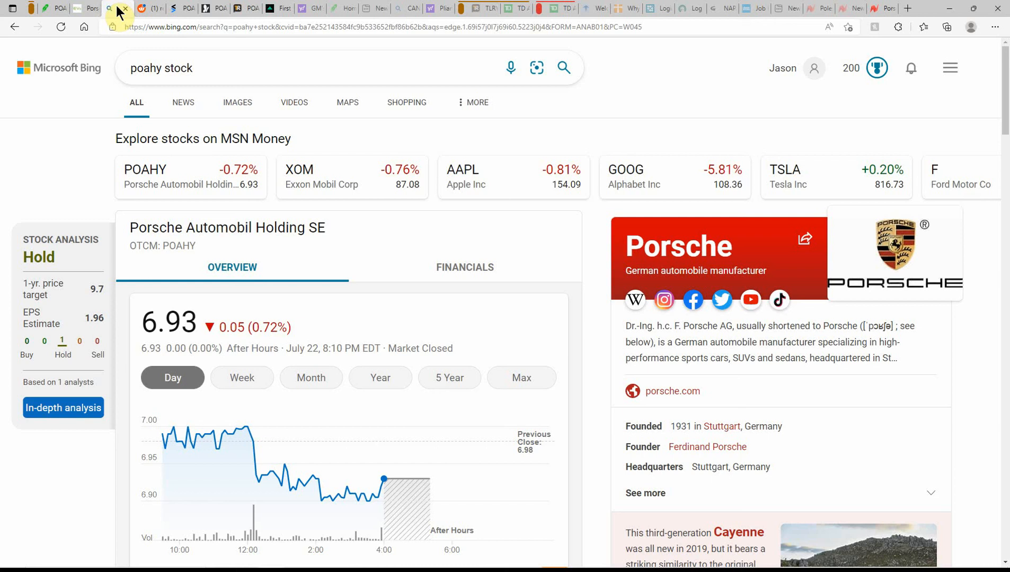
{"action": "mouse_move", "coordinate": [69, 255]}
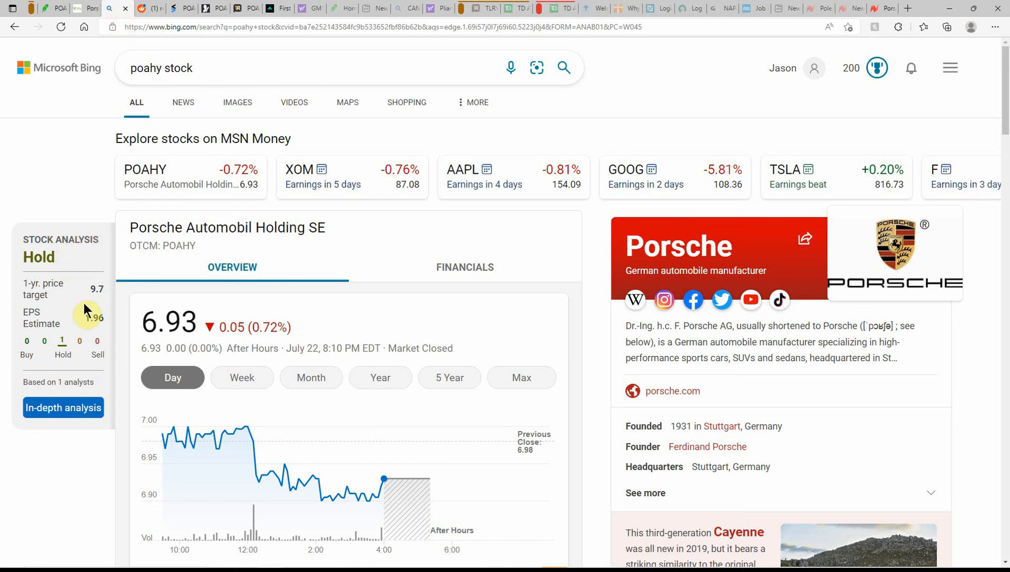
{"action": "mouse_move", "coordinate": [44, 322]}
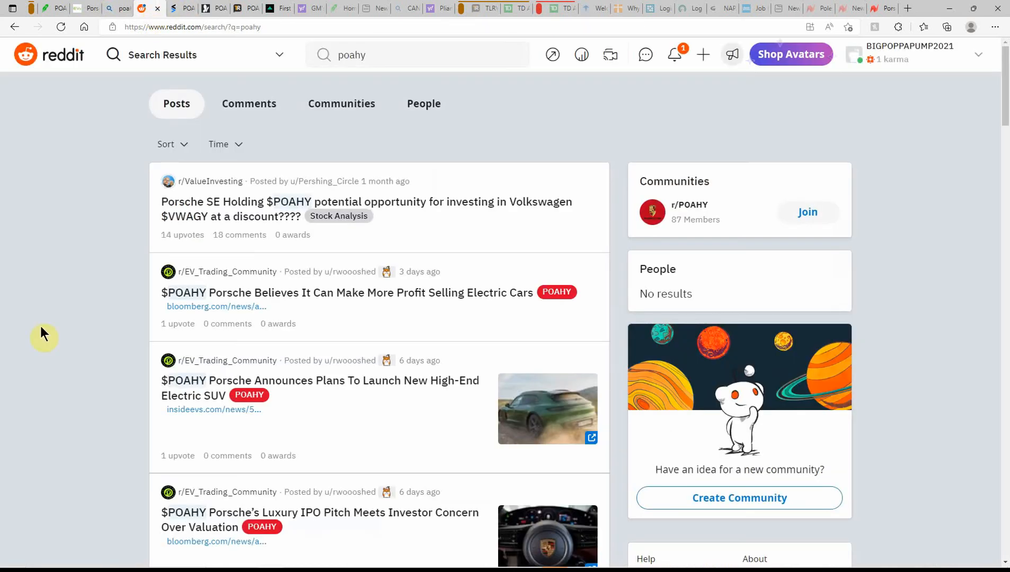
{"action": "mouse_move", "coordinate": [351, 212]}
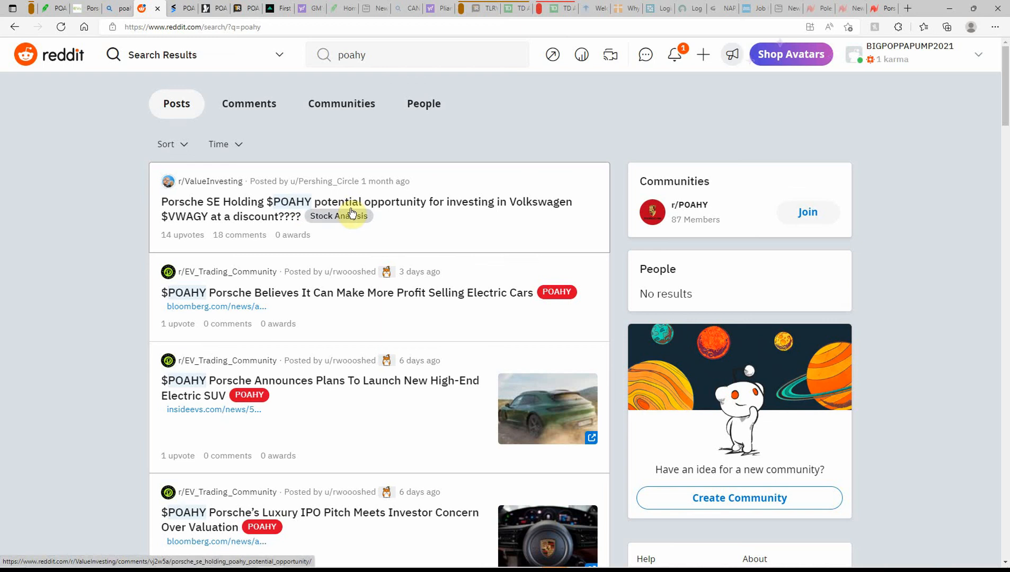
{"action": "mouse_move", "coordinate": [503, 215]}
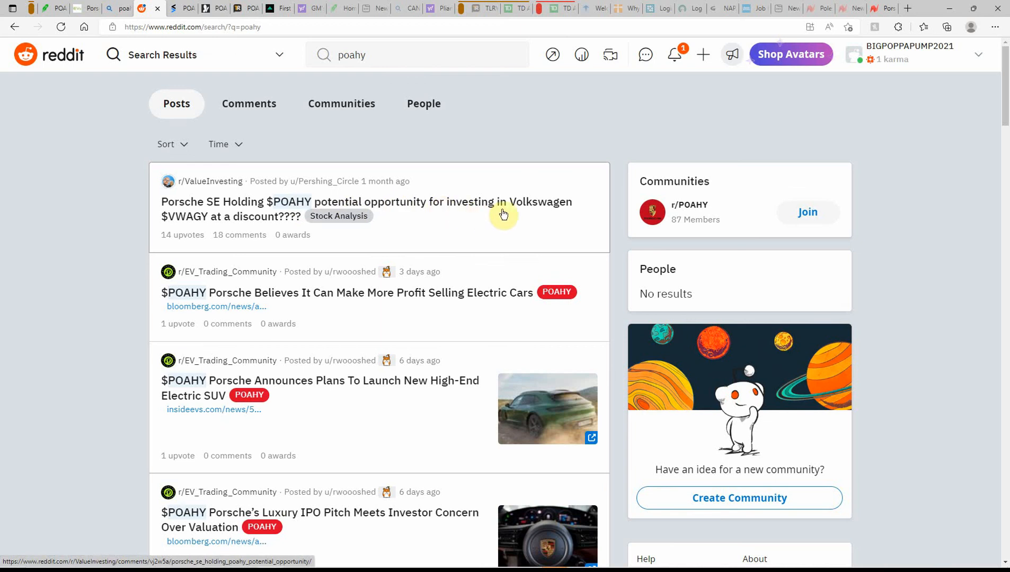
{"action": "mouse_move", "coordinate": [227, 226]}
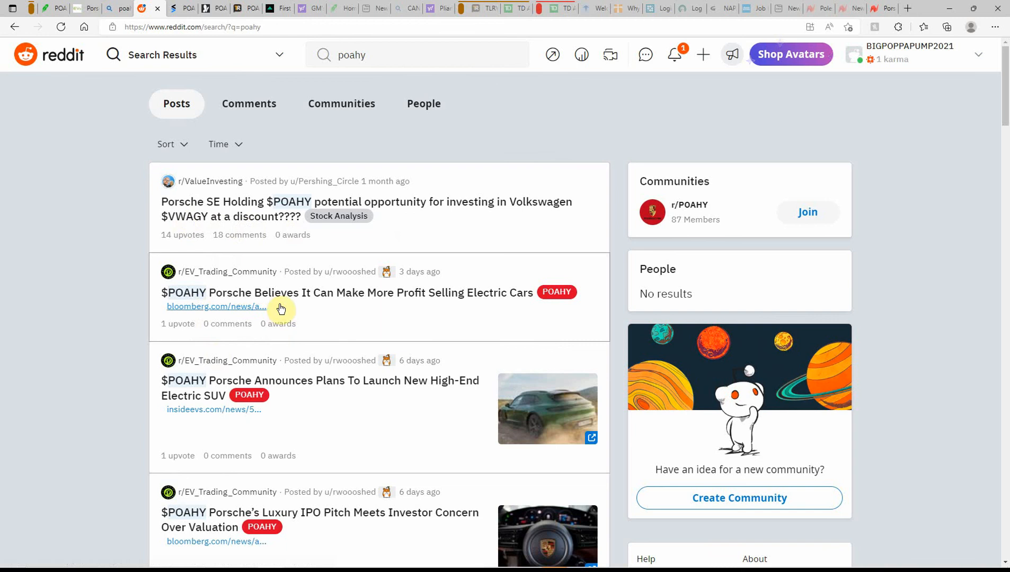
{"action": "mouse_move", "coordinate": [455, 307]}
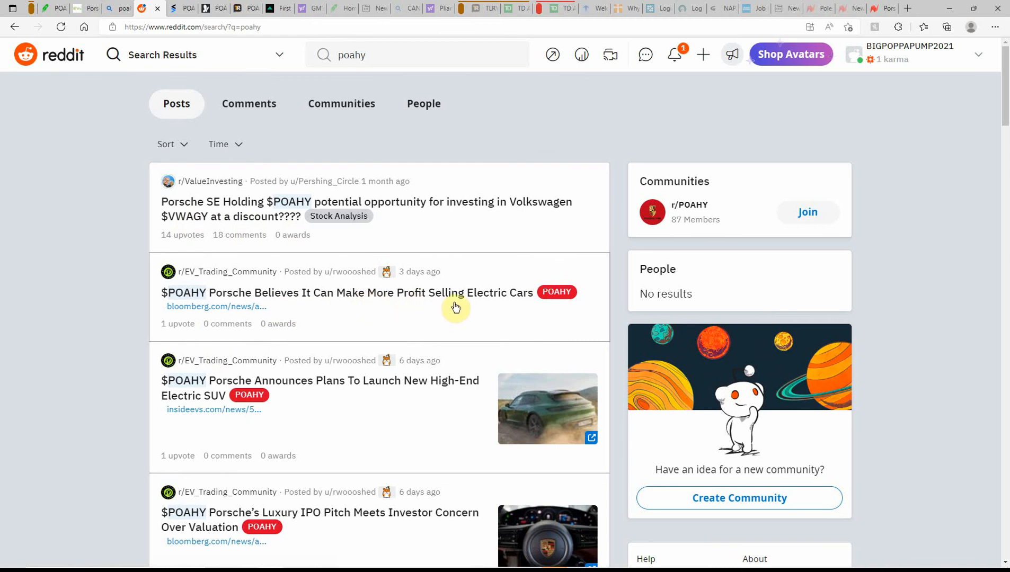
{"action": "mouse_move", "coordinate": [425, 406]}
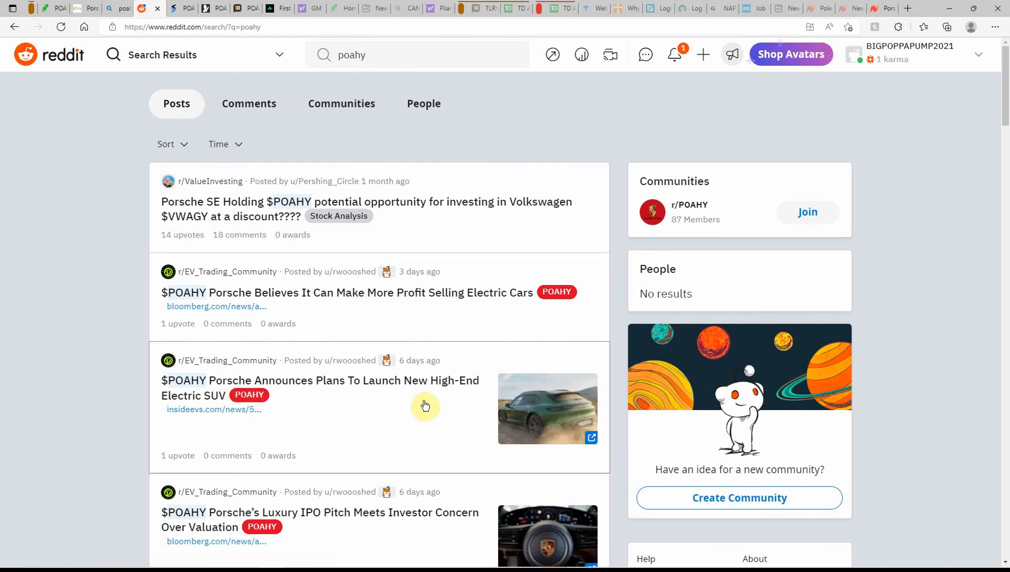
{"action": "mouse_move", "coordinate": [461, 405]}
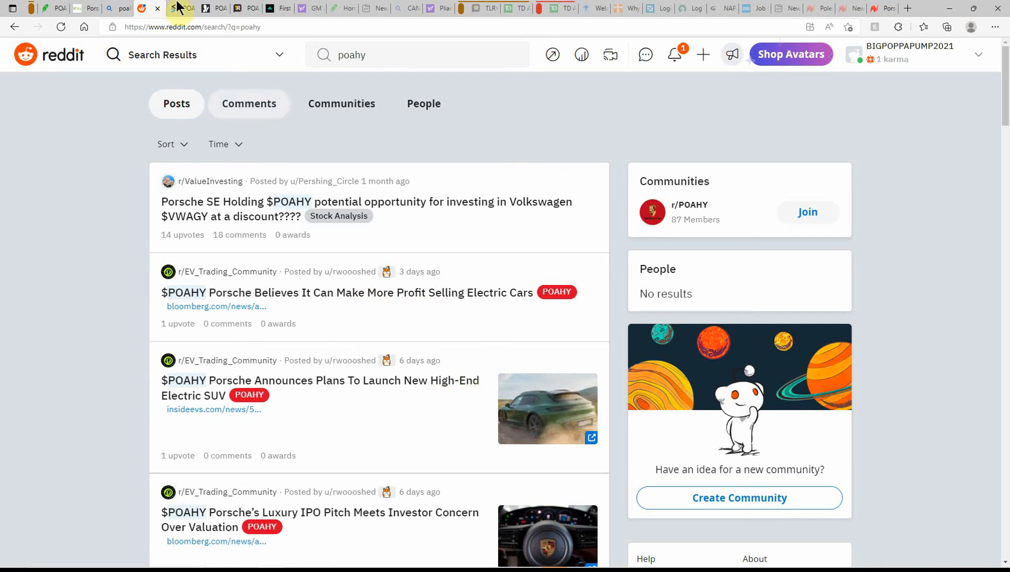
- Leave the Reddit poahy search results for the Stocktwits POAHY page
{"action": "left_click", "coordinate": [145, 8]}
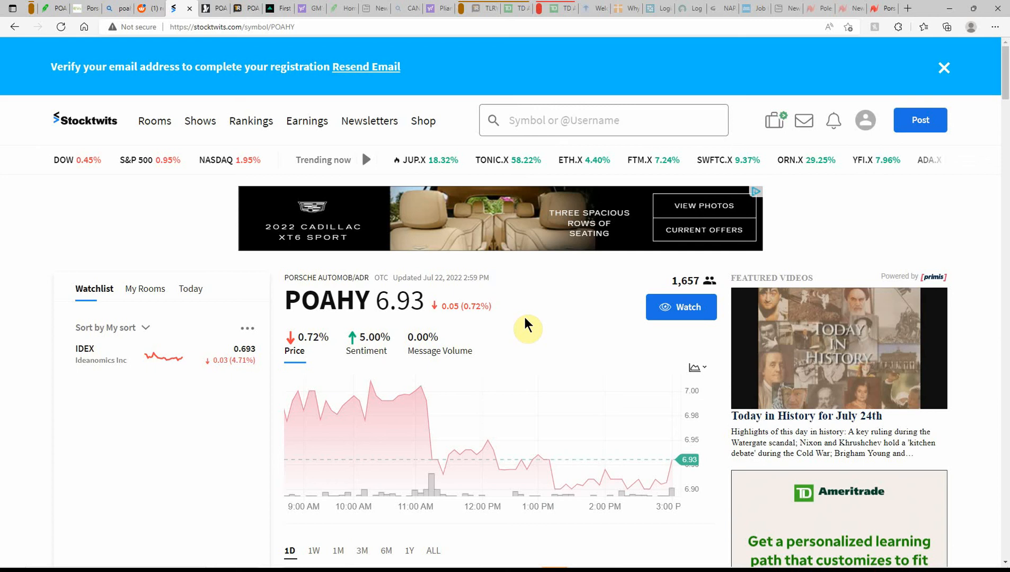
- Scroll through the Stocktwits POAHY message stream, then switch to MSN Money's Porsche quote
{"action": "scroll", "scroll_direction": "down", "scroll_amount": 3}
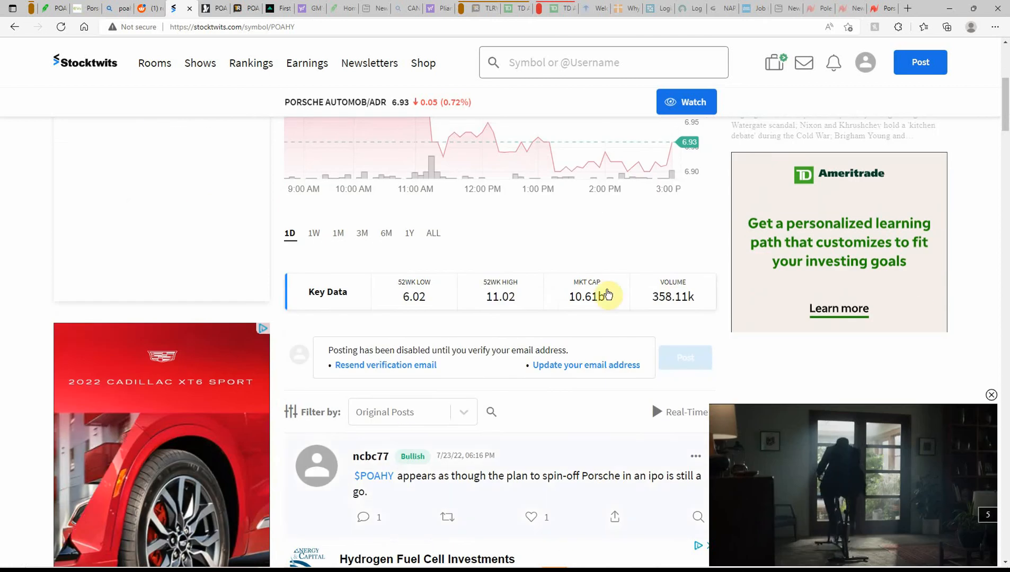
{"action": "scroll", "scroll_direction": "down", "scroll_amount": 3}
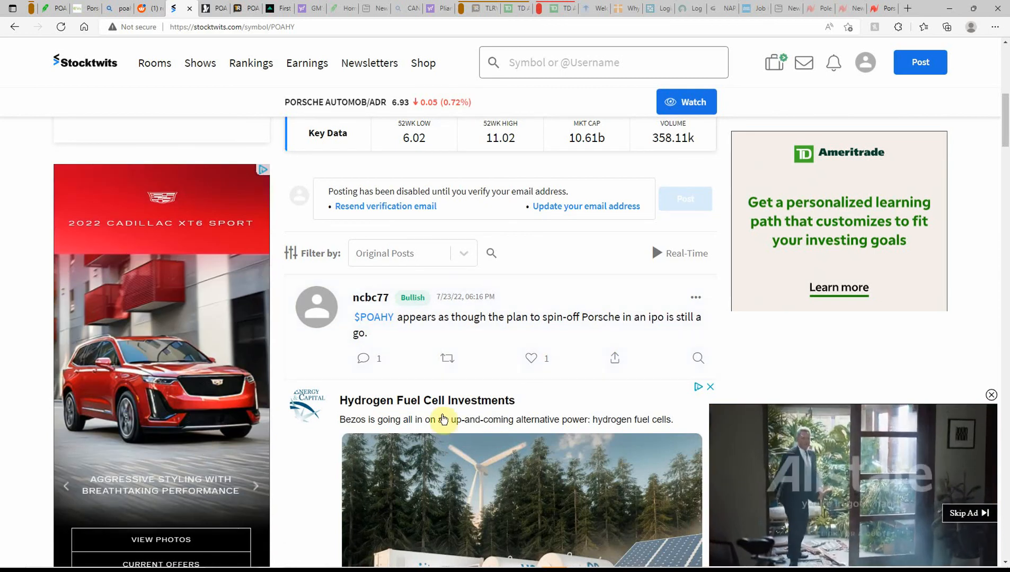
{"action": "scroll", "scroll_direction": "down", "scroll_amount": 3}
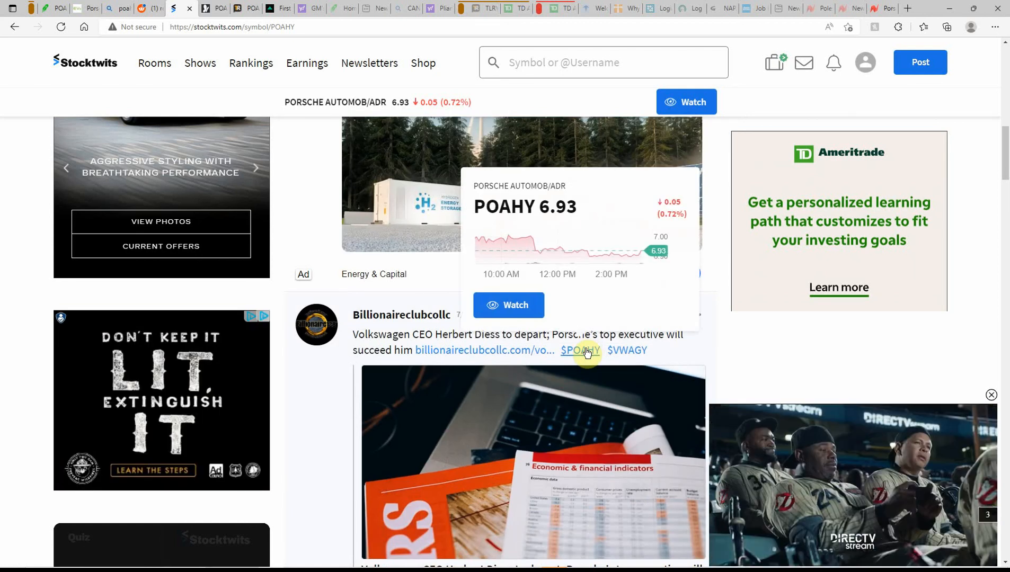
{"action": "mouse_move", "coordinate": [628, 350]}
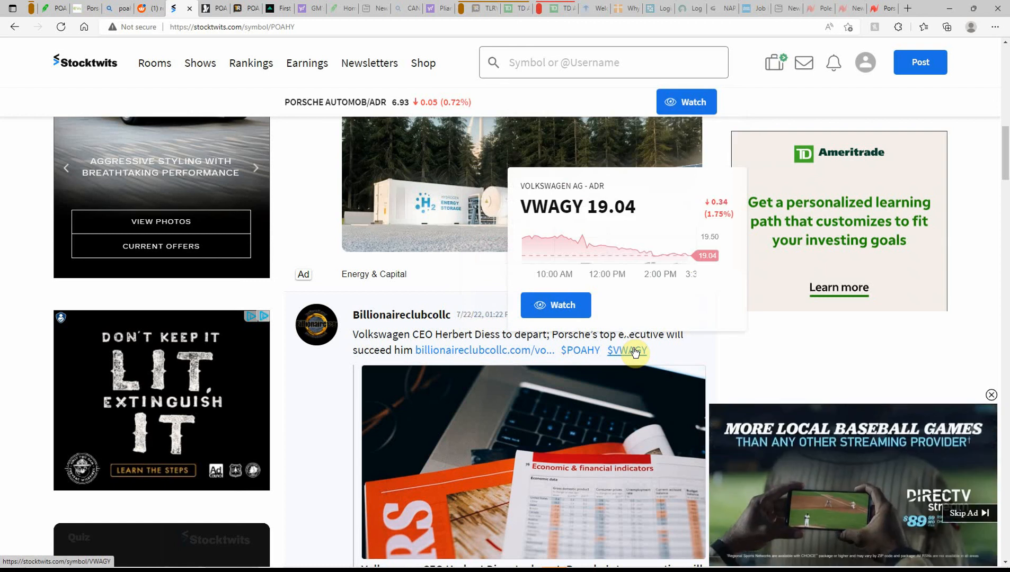
{"action": "scroll", "scroll_direction": "down", "scroll_amount": 3}
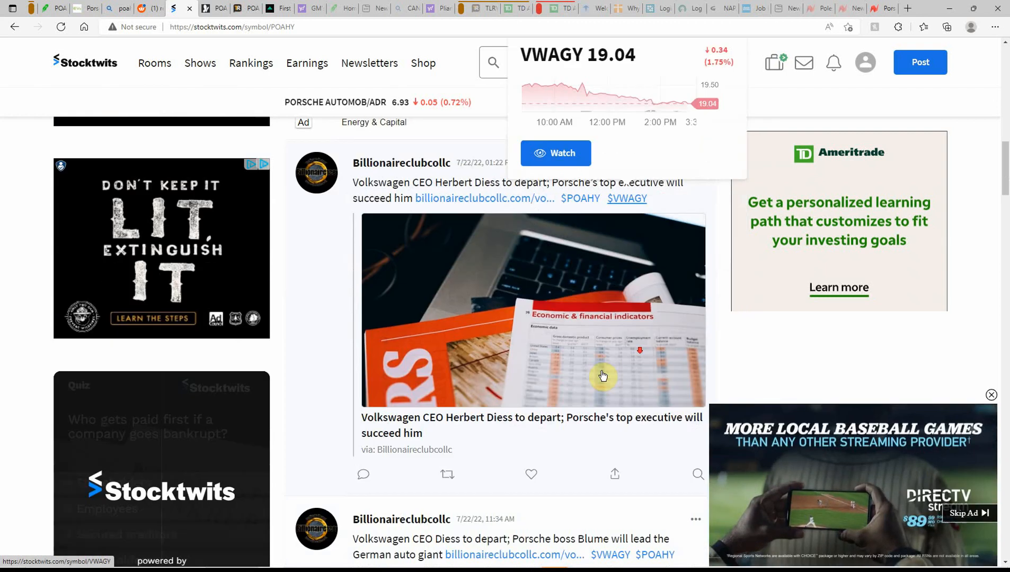
{"action": "scroll", "scroll_direction": "down", "scroll_amount": 3}
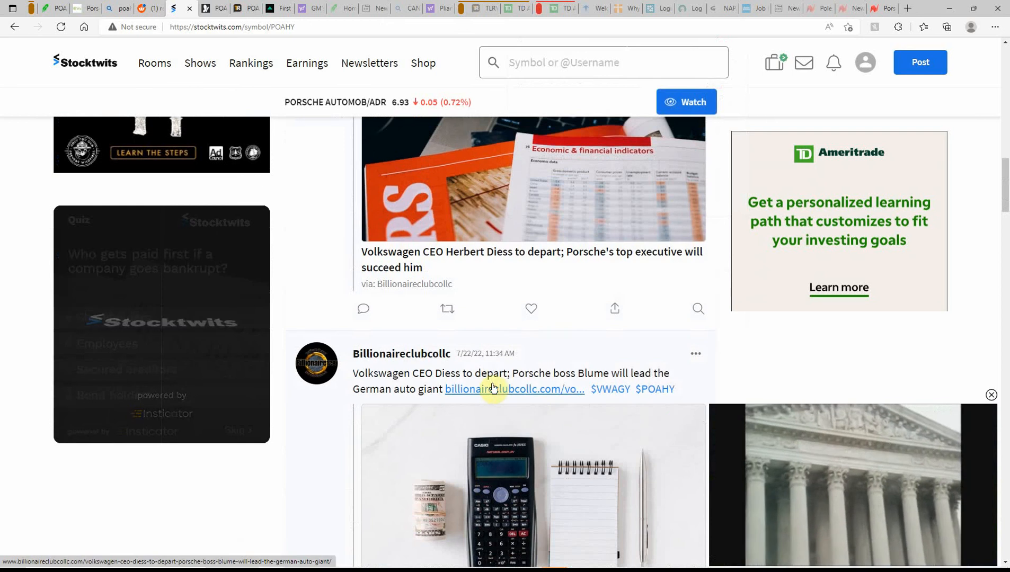
{"action": "scroll", "scroll_direction": "down", "scroll_amount": 3}
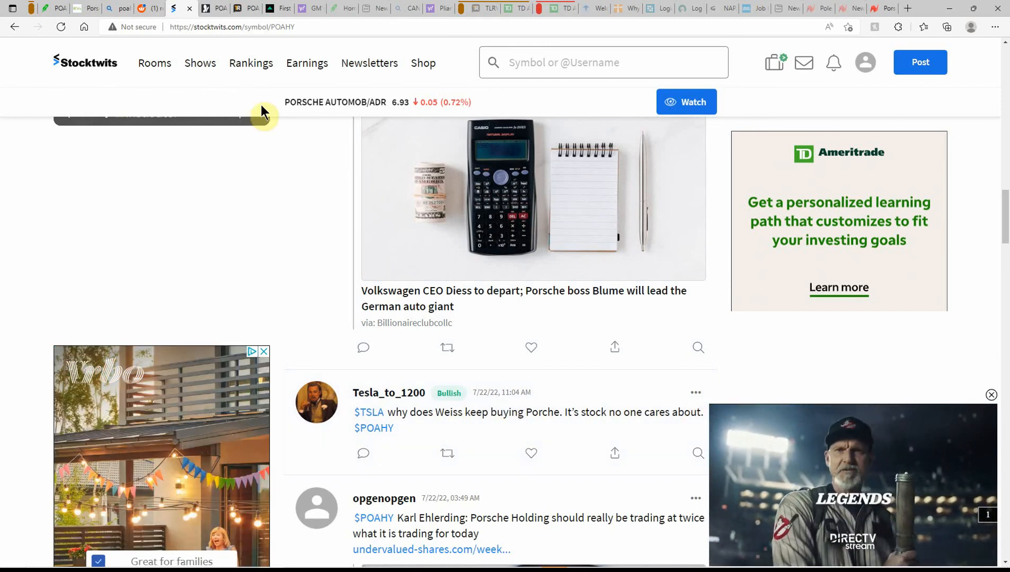
{"action": "mouse_move", "coordinate": [216, 7]}
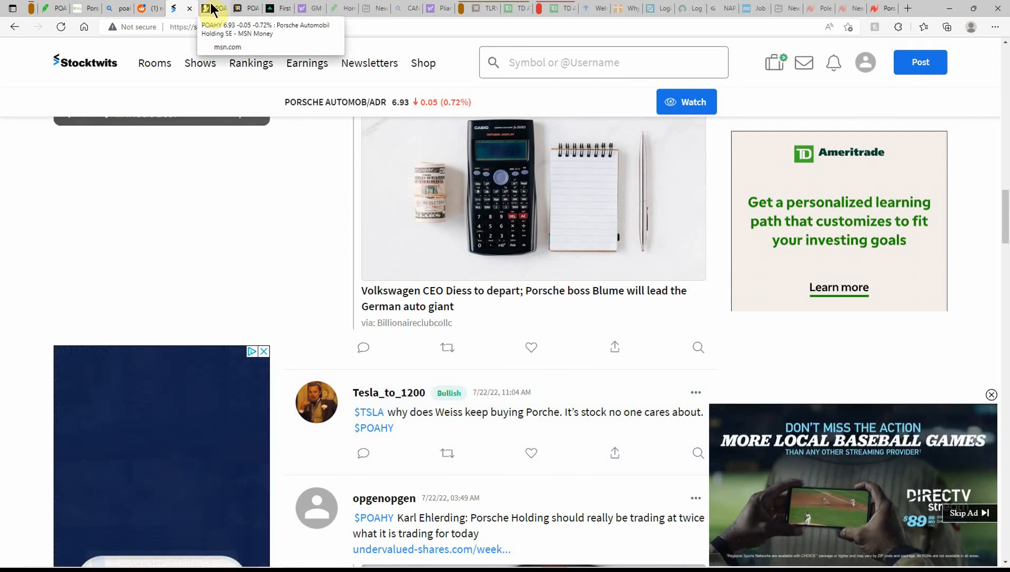
{"action": "left_click", "coordinate": [214, 8]}
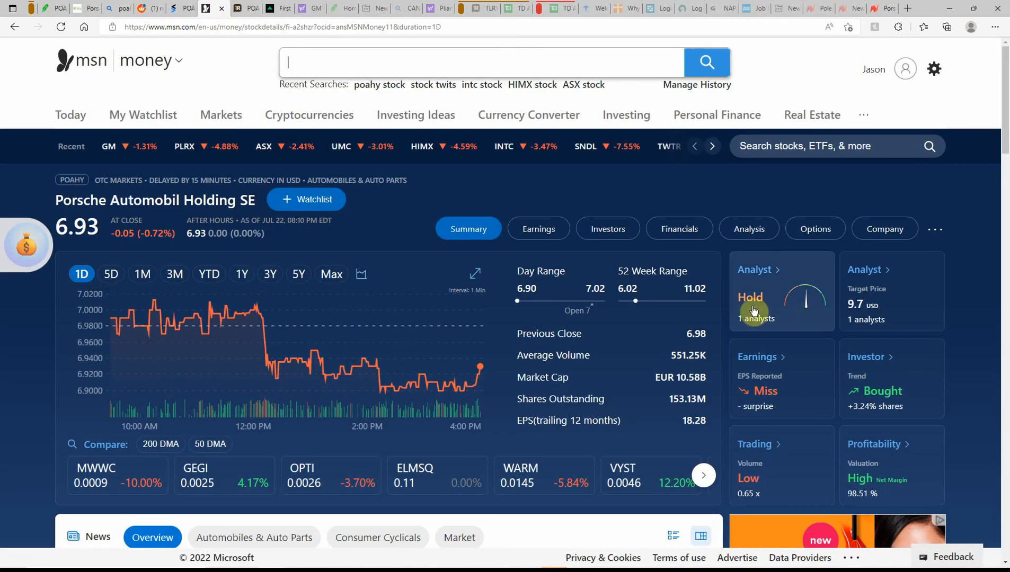
{"action": "mouse_move", "coordinate": [875, 320]}
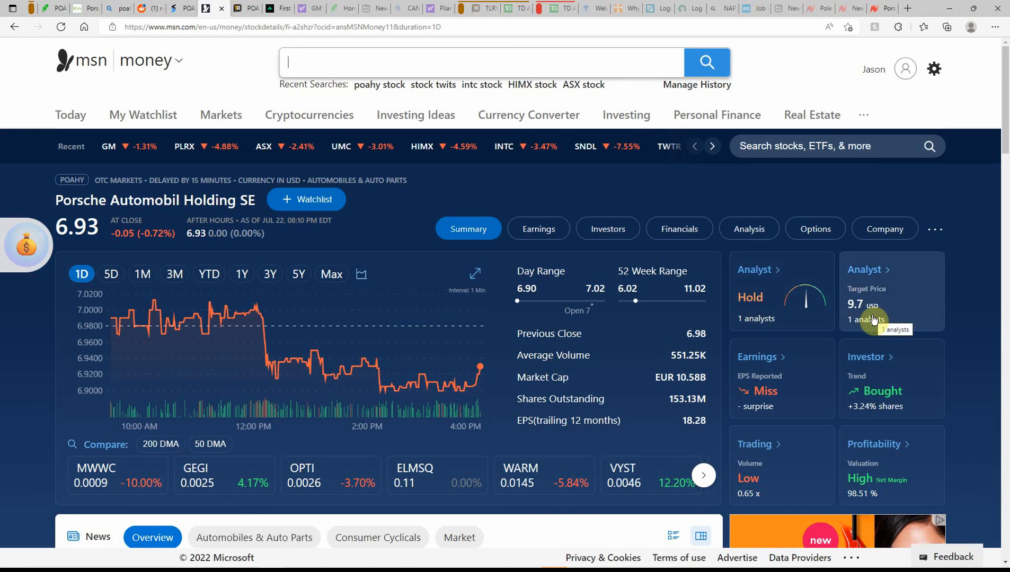
{"action": "mouse_move", "coordinate": [37, 16]}
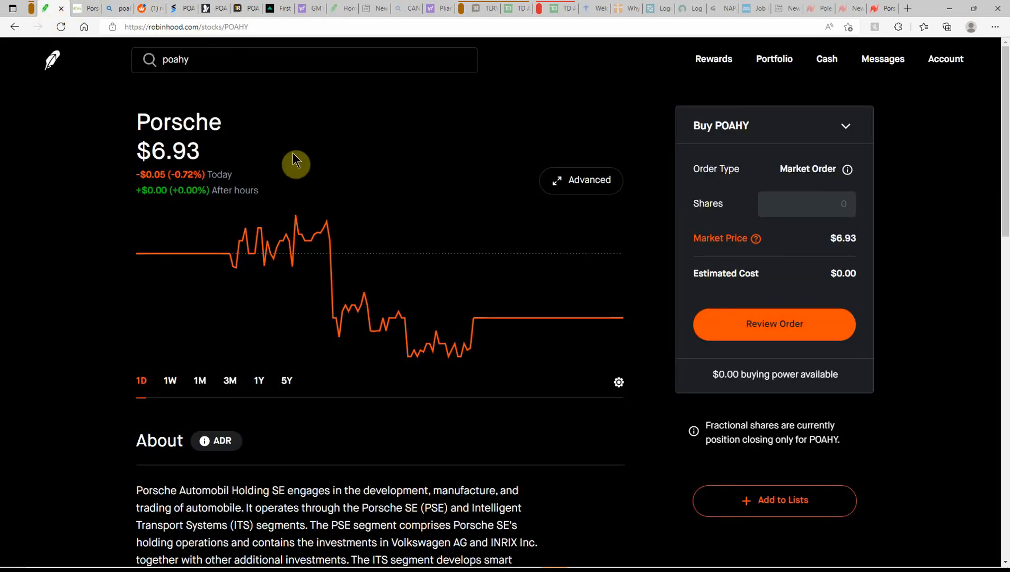
{"action": "mouse_move", "coordinate": [425, 273]}
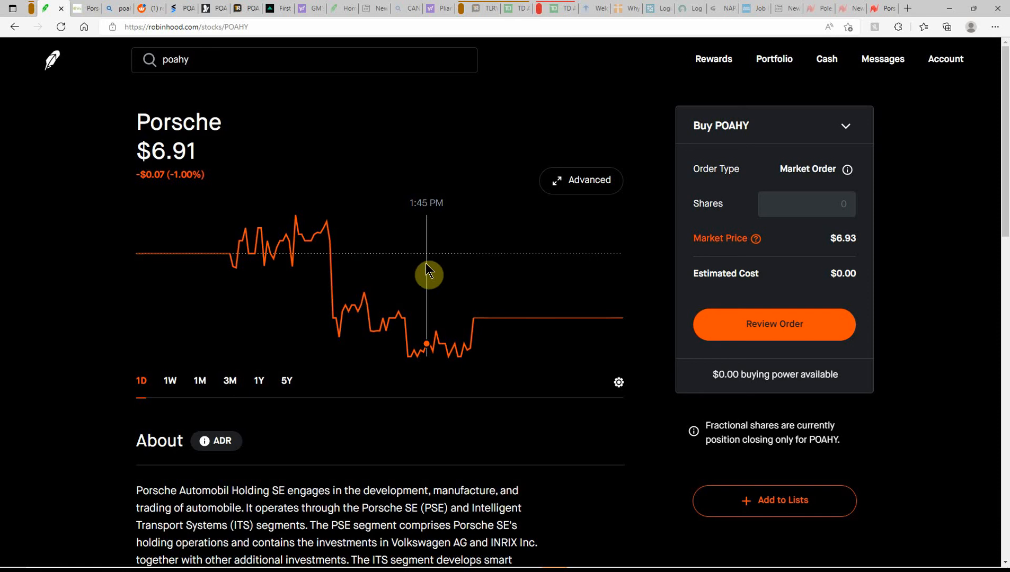
{"action": "mouse_move", "coordinate": [421, 269]}
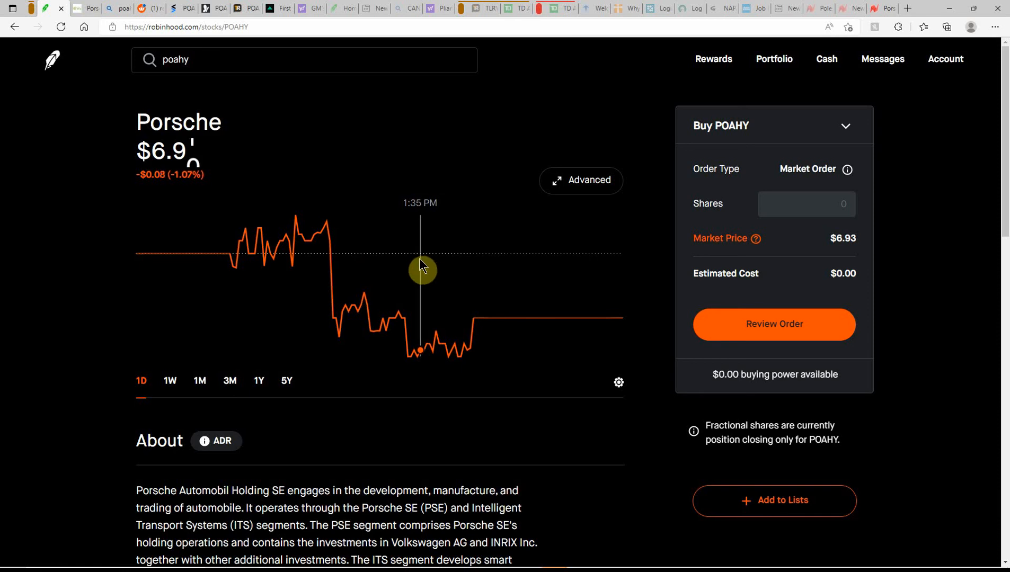